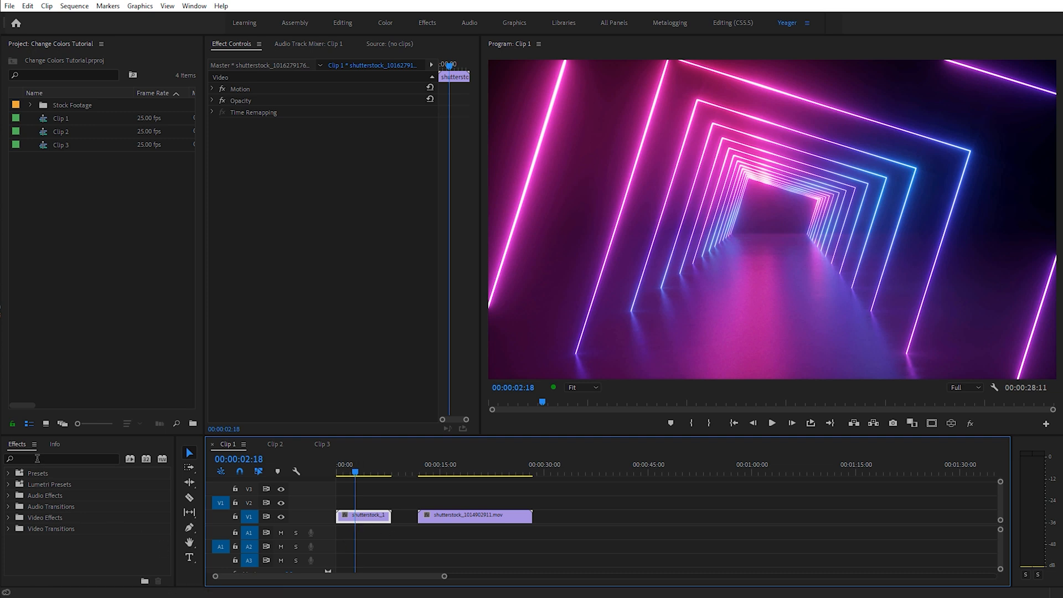
Search the Effects panel for 'lum' to find Lumetri Color for the neon tunnel clip.
left_click(60, 459)
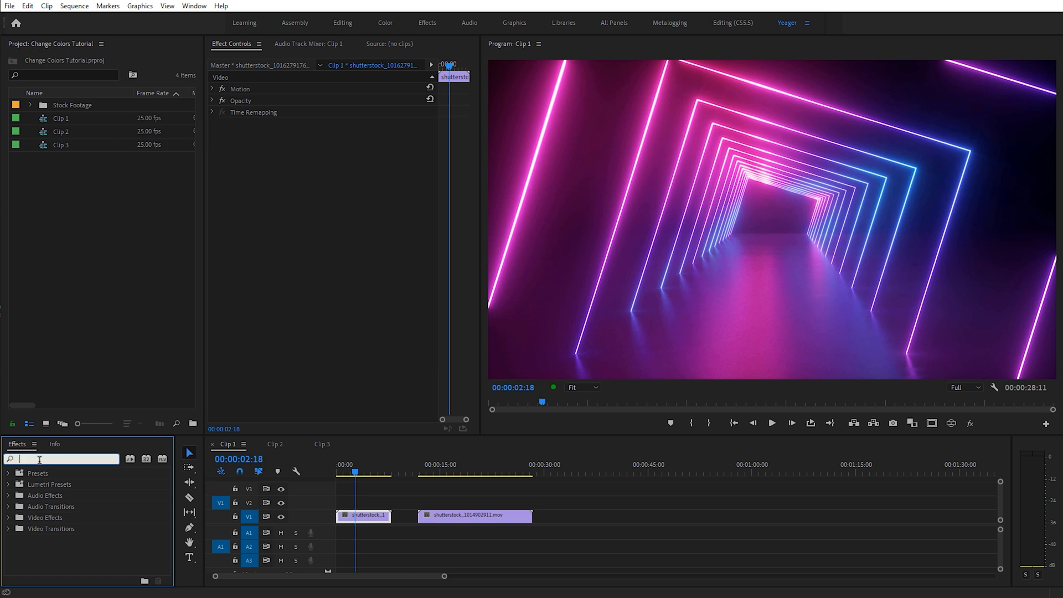
type("lum color")
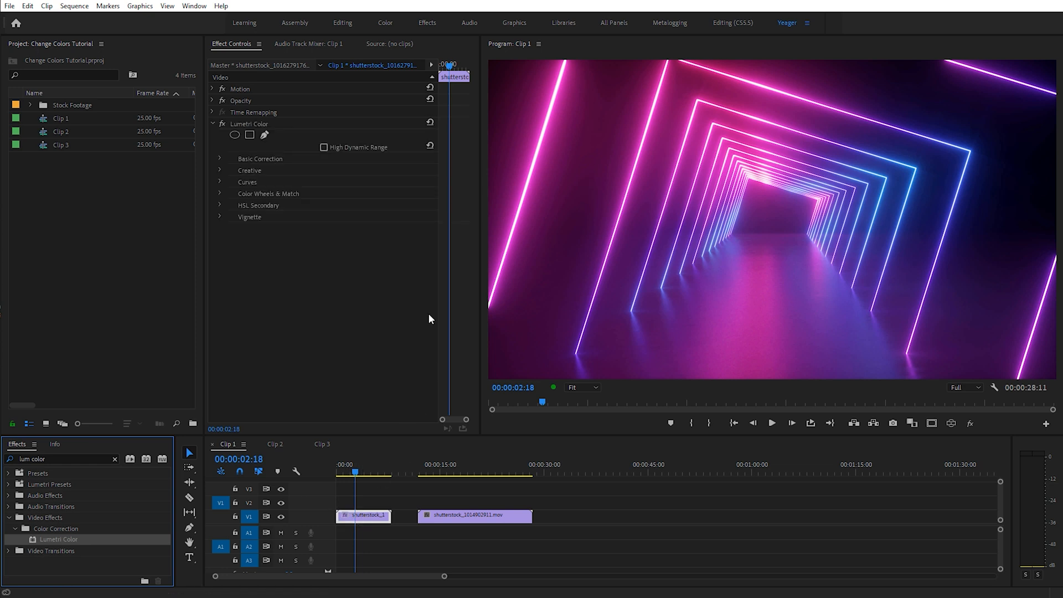
mouse_move(262, 134)
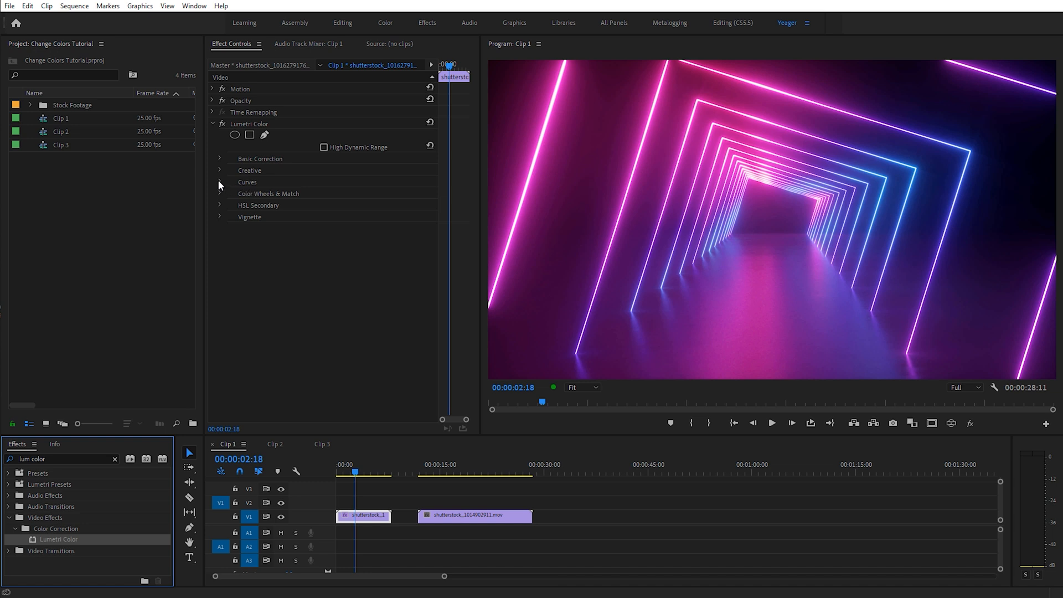
Expand Lumetri Color's Curves section and scroll to the Hue vs Hue curve.
left_click(220, 182)
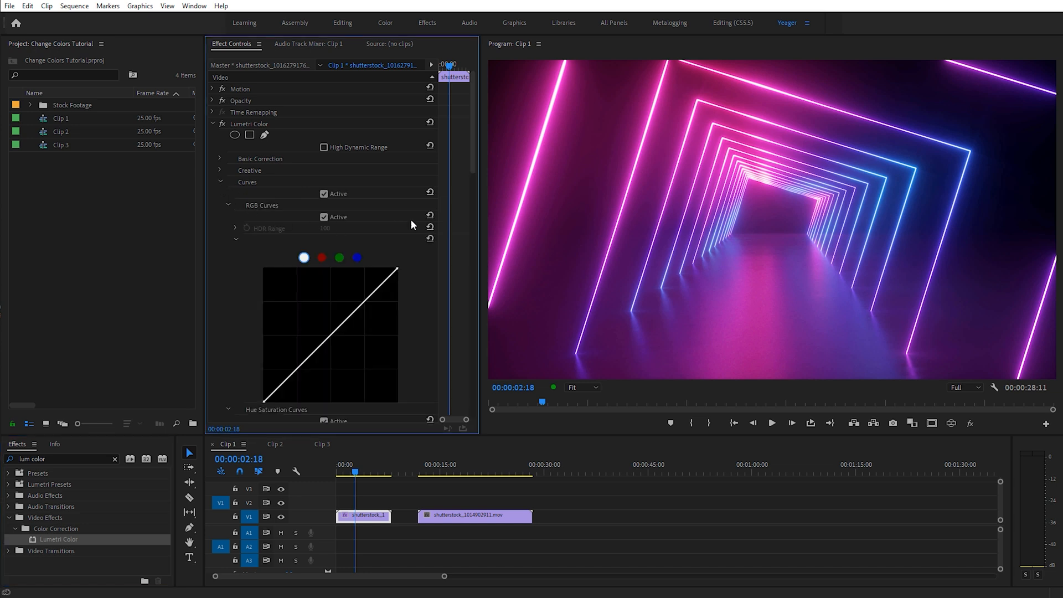
scroll("down", 3)
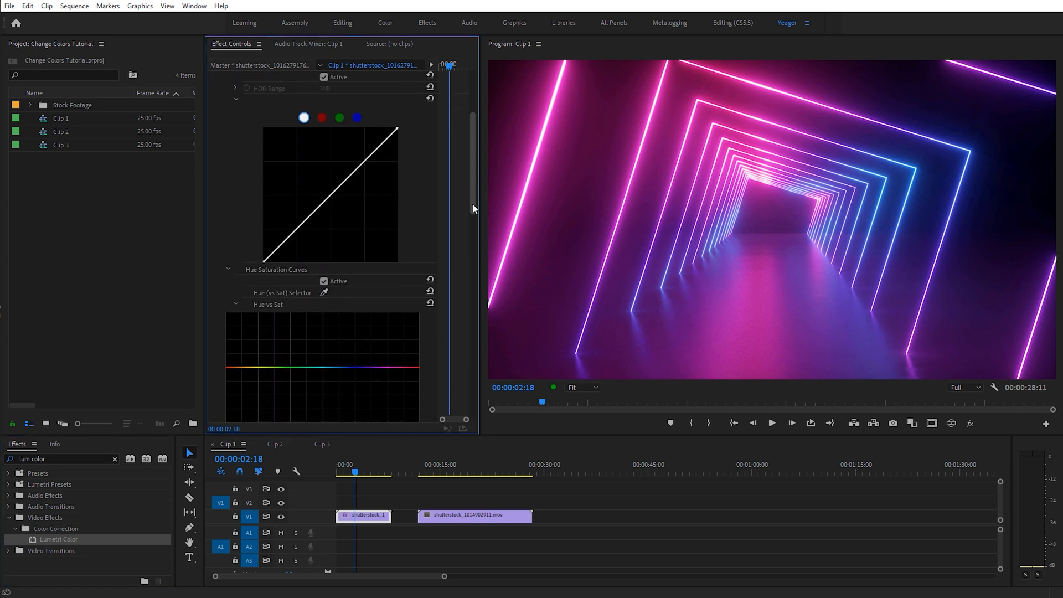
scroll("down", 3)
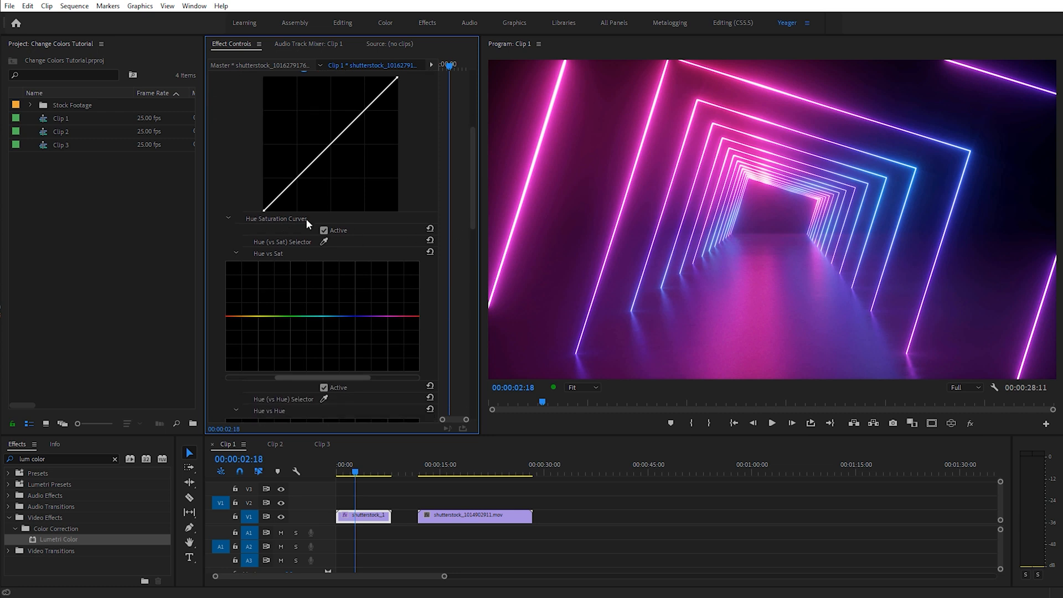
mouse_move(468, 225)
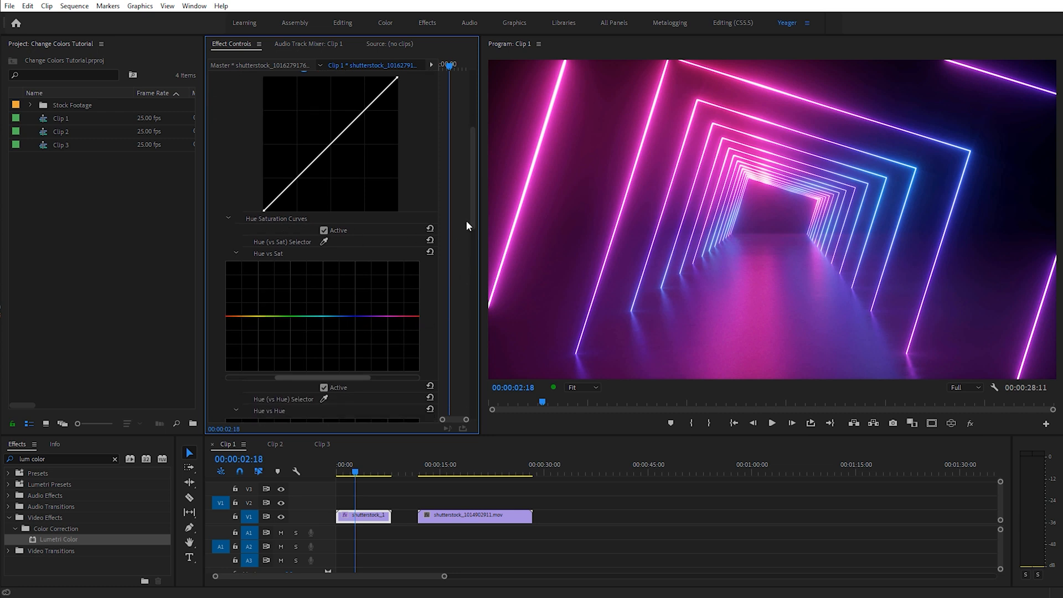
scroll("down", 3)
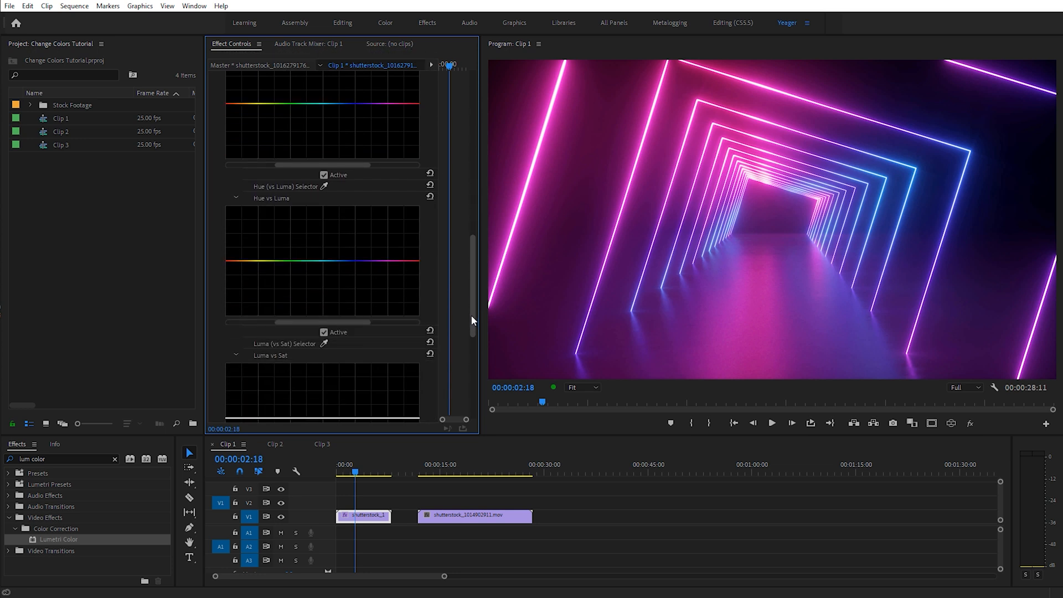
scroll("up", 3)
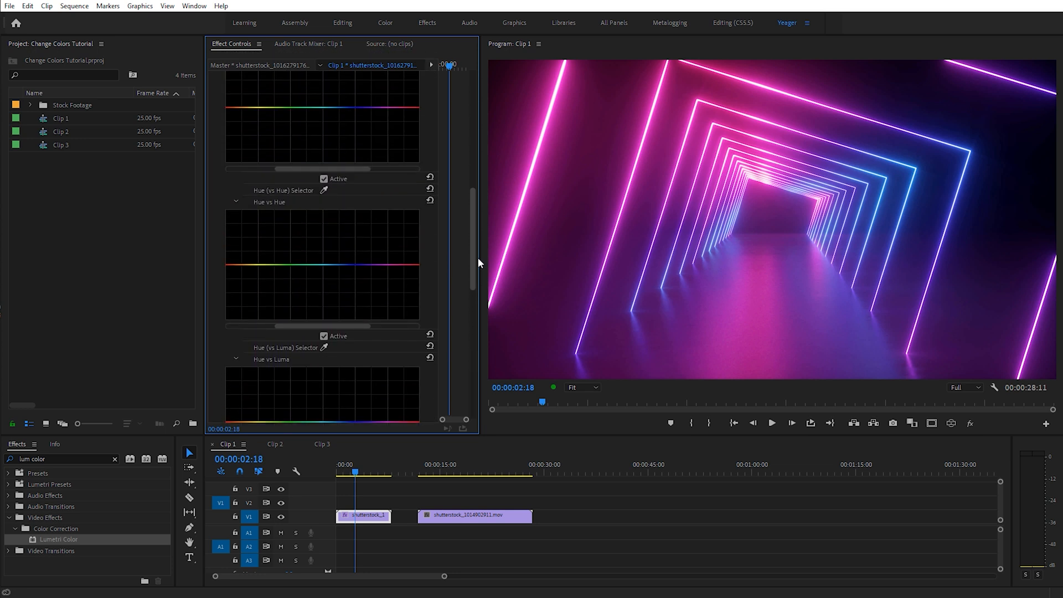
scroll("up", 3)
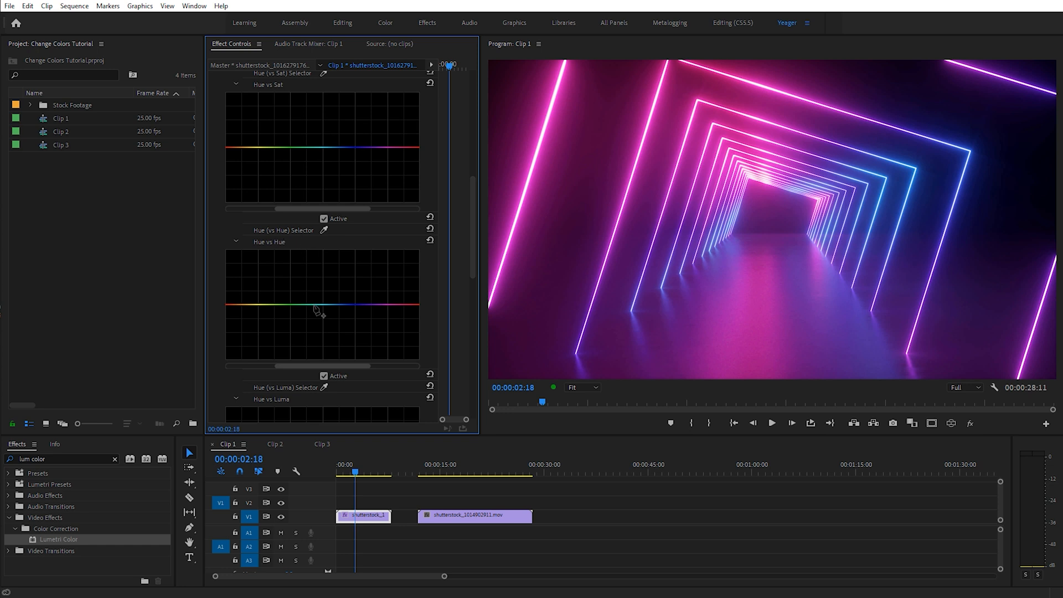
mouse_move(608, 295)
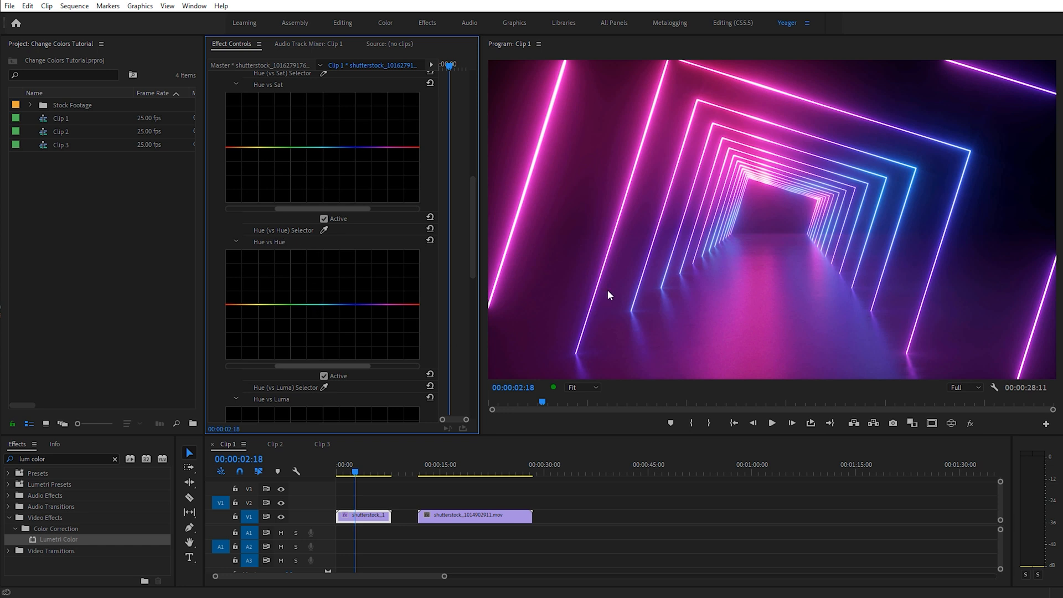
mouse_move(645, 289)
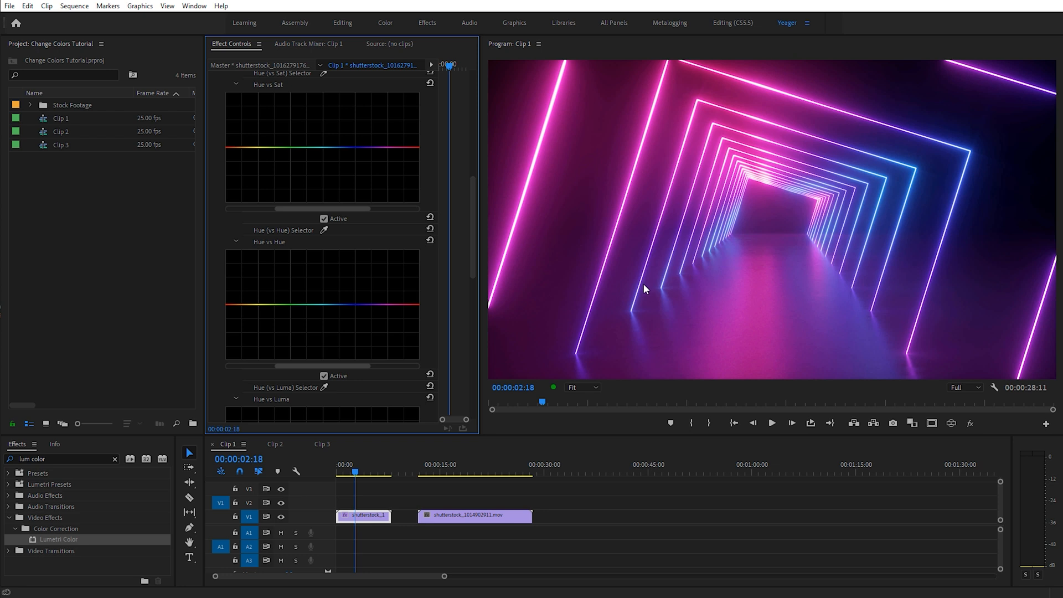
mouse_move(325, 312)
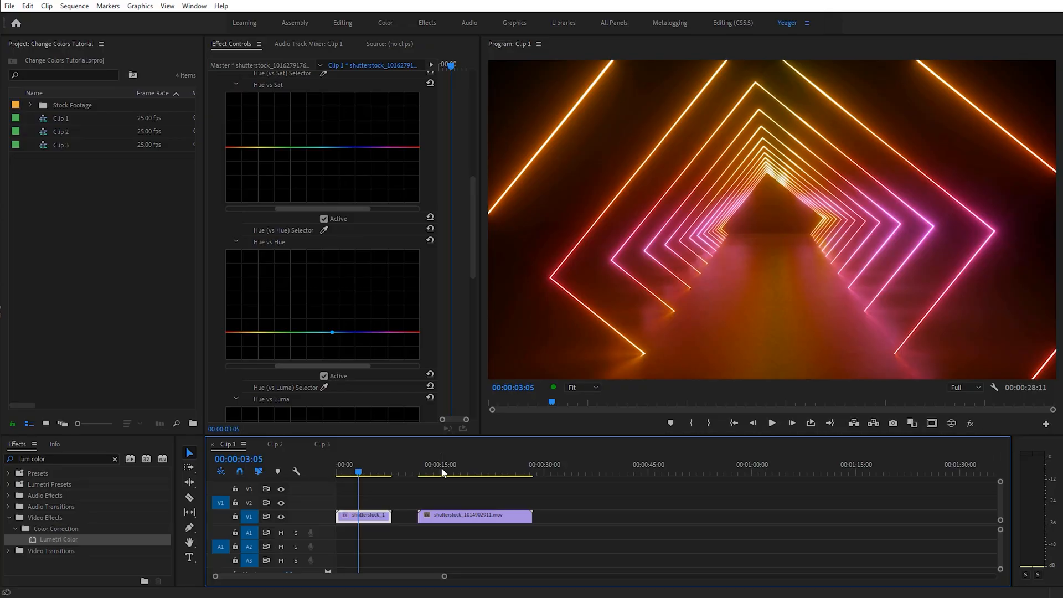
Move the playhead to about 00:00:17:08 over the blue particle clip.
left_click(456, 473)
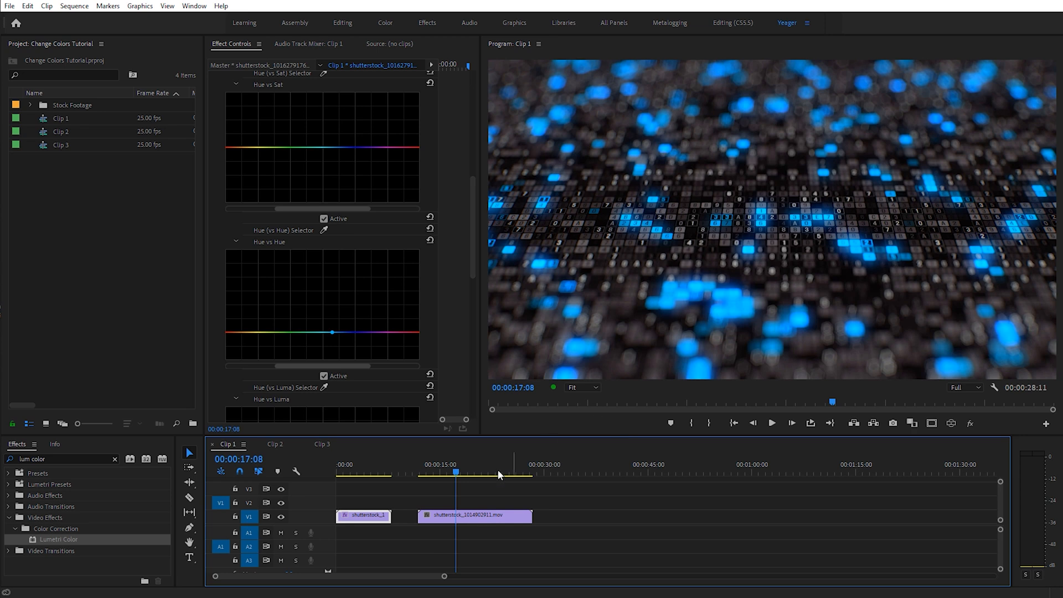
mouse_move(467, 521)
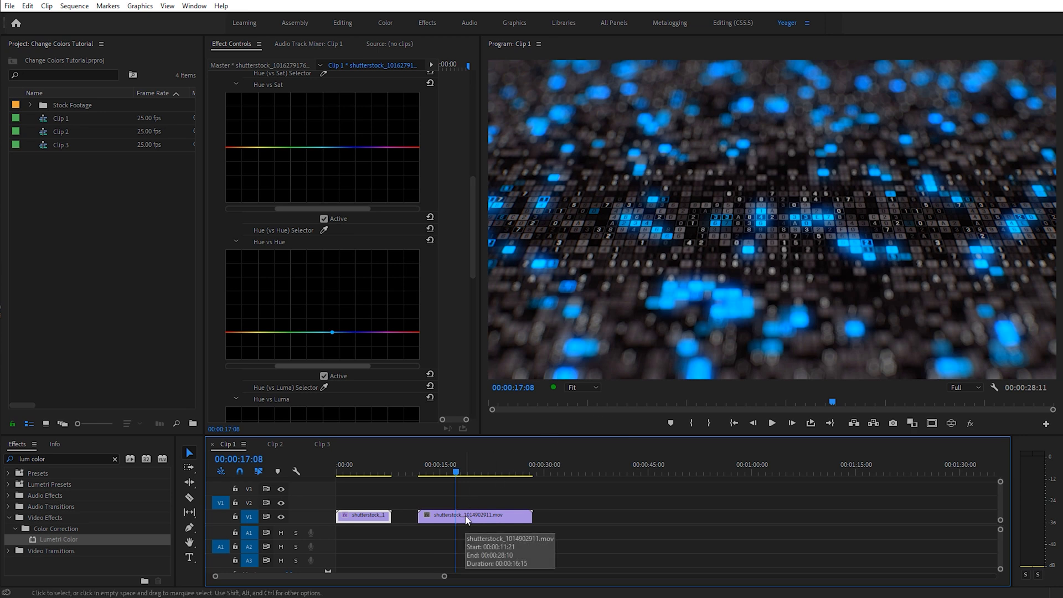
Select the particle clip and add Hue vs Hue curve points shifting its blue toward green.
left_click(475, 516)
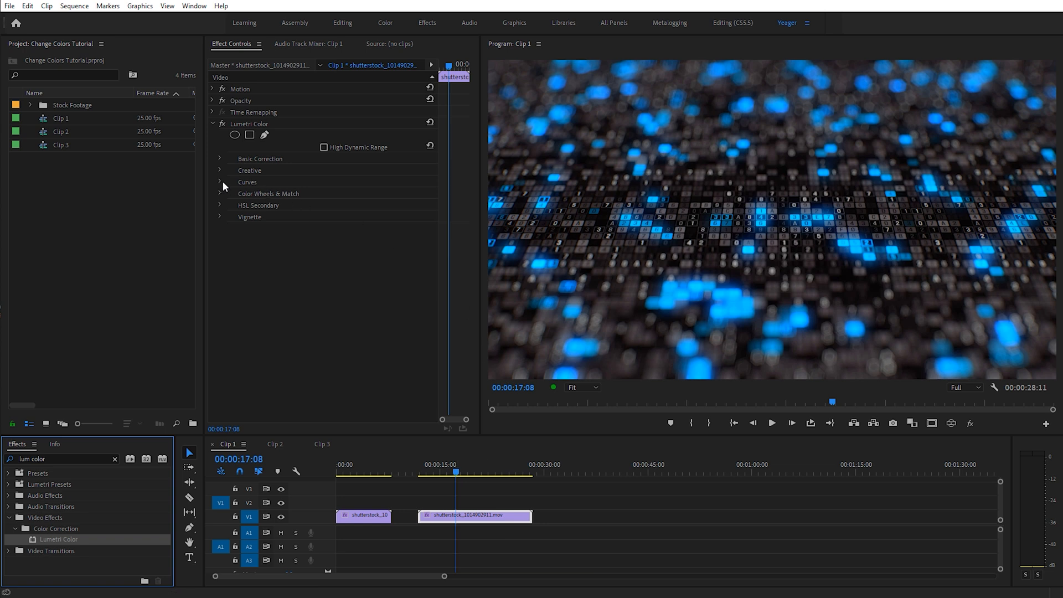
left_click(247, 182)
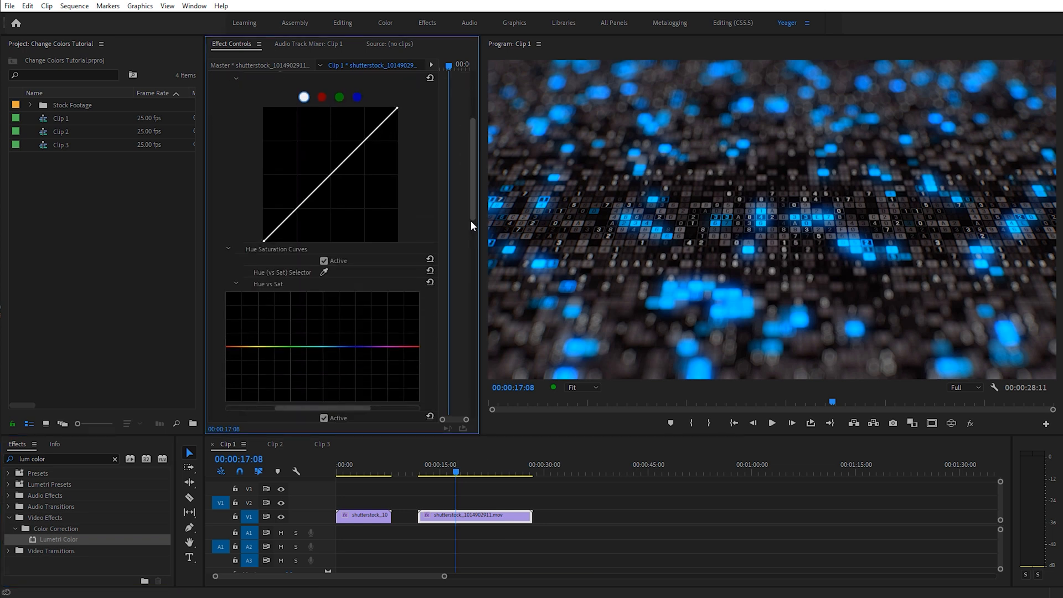
scroll("down", 3)
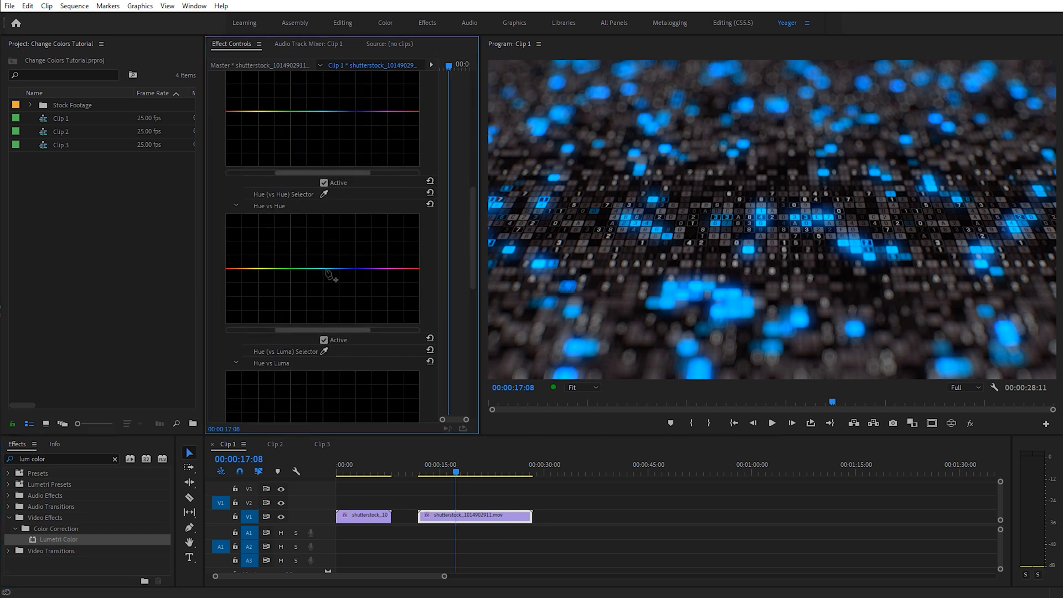
left_click(328, 281)
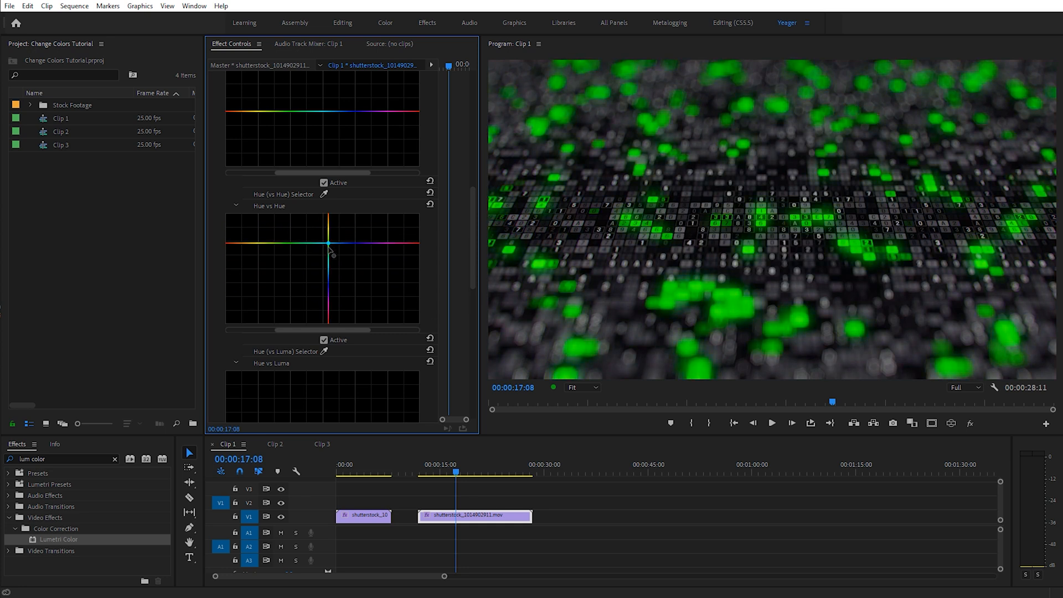
left_click(273, 444)
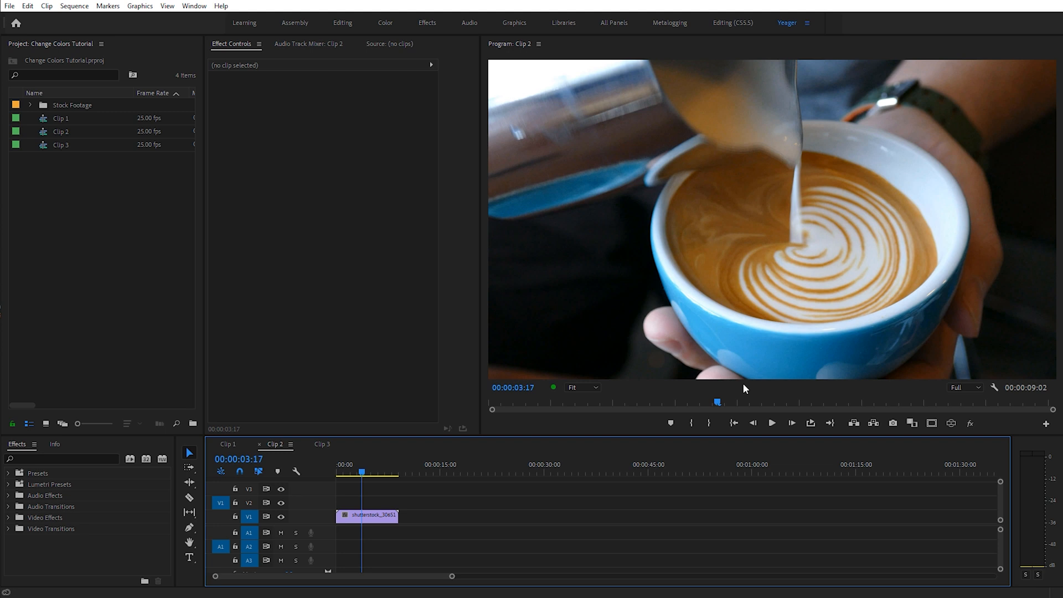
mouse_move(746, 370)
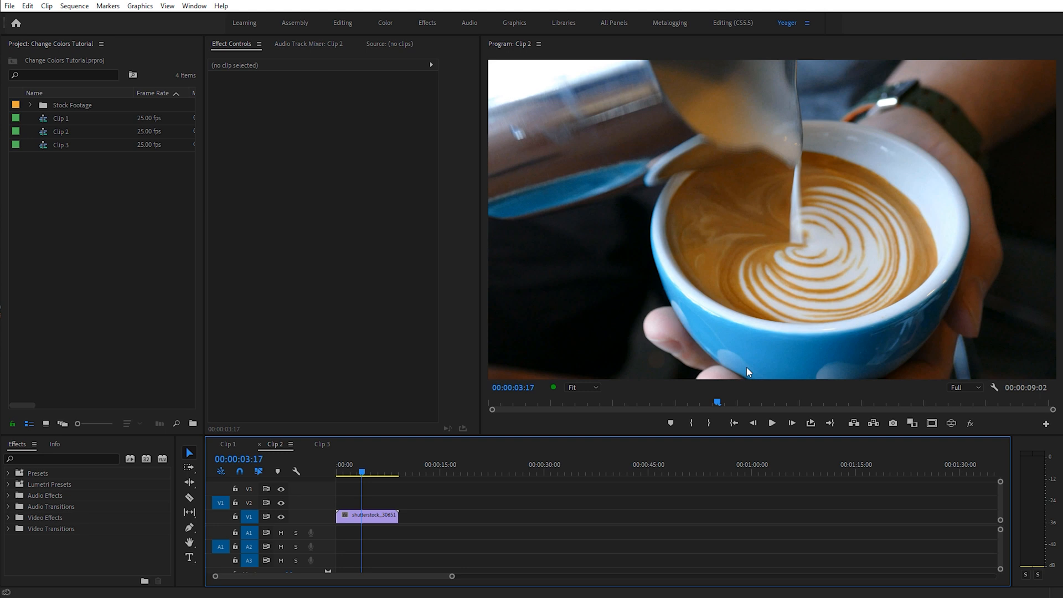
Search the Effects panel for 'ch' to find Change to Color for the latte clip.
left_click(57, 459)
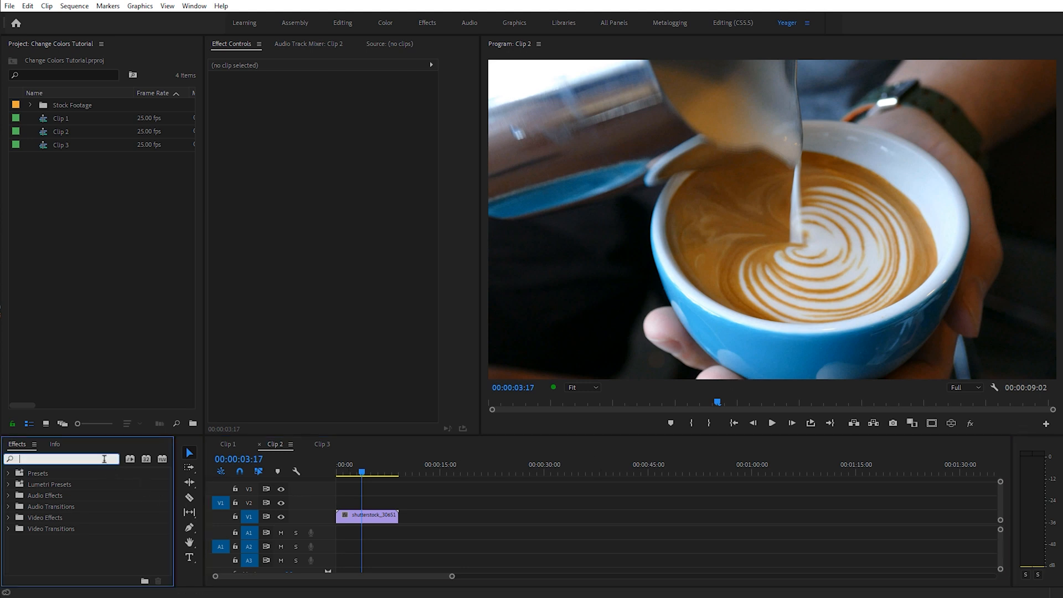
type("change to")
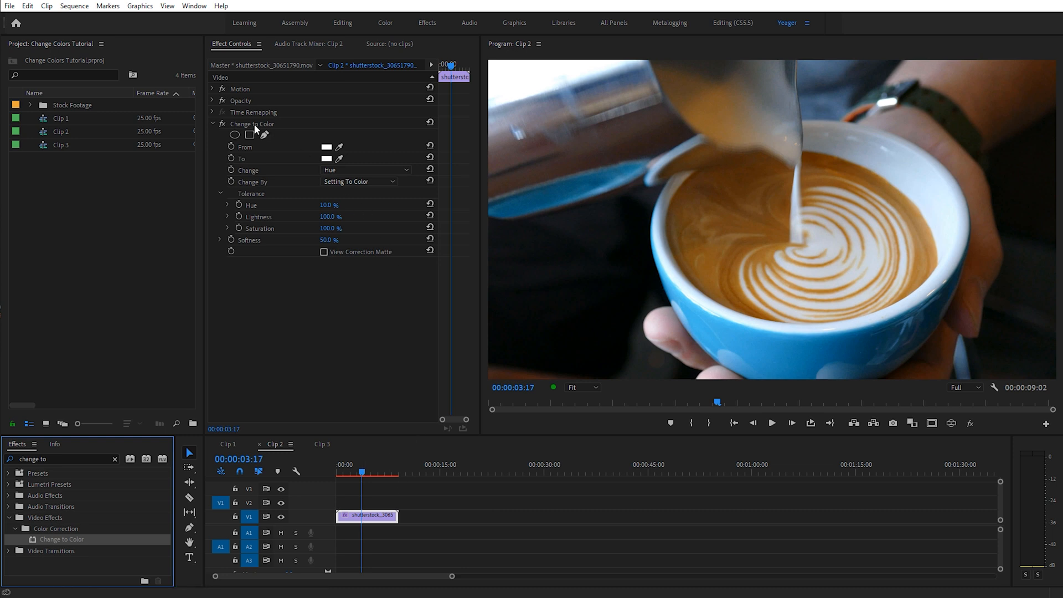
mouse_move(254, 153)
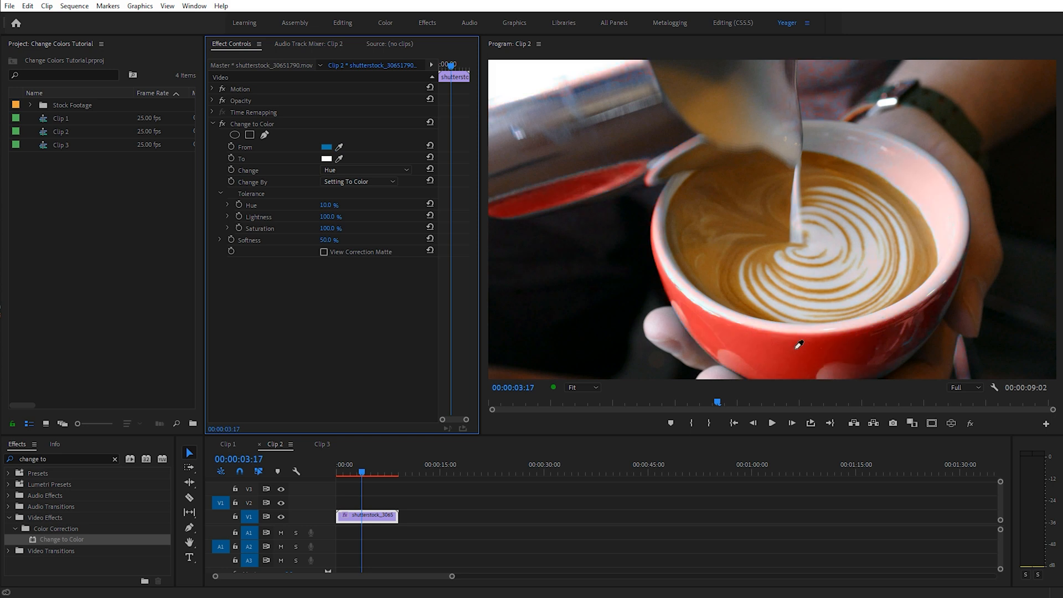
mouse_move(796, 352)
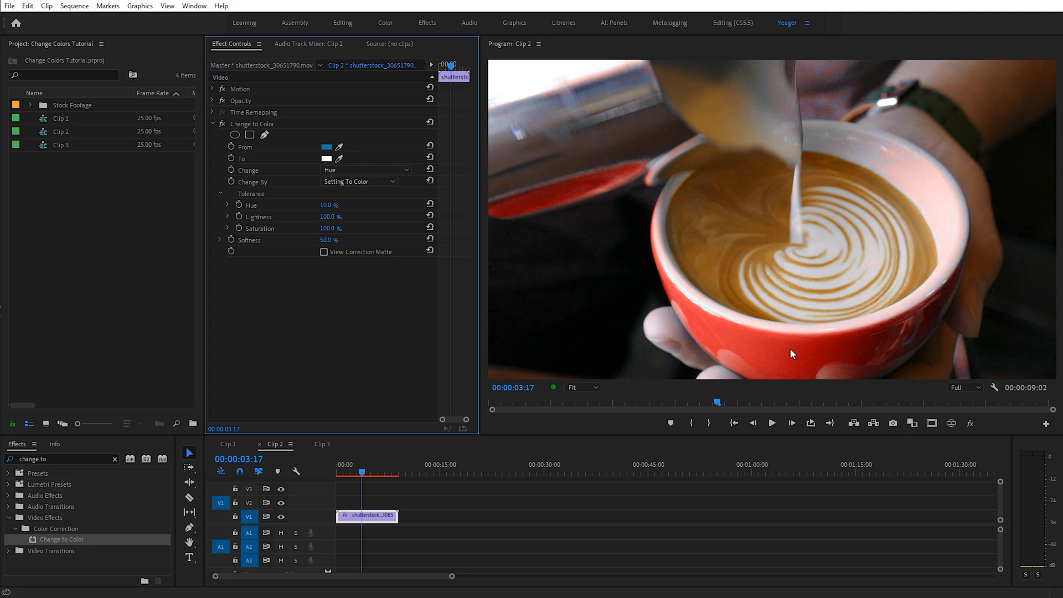
mouse_move(977, 264)
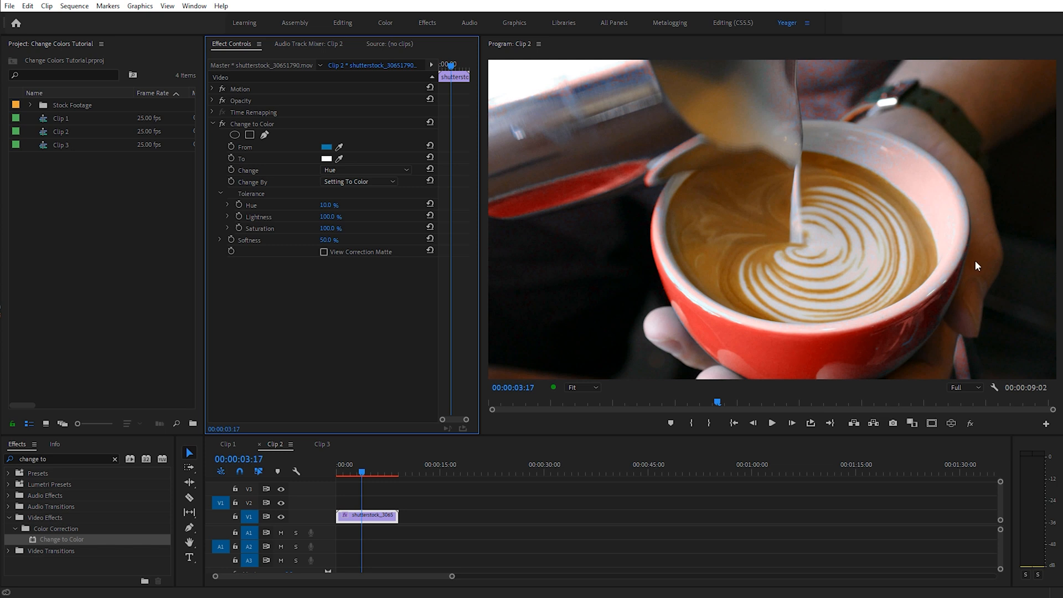
mouse_move(932, 177)
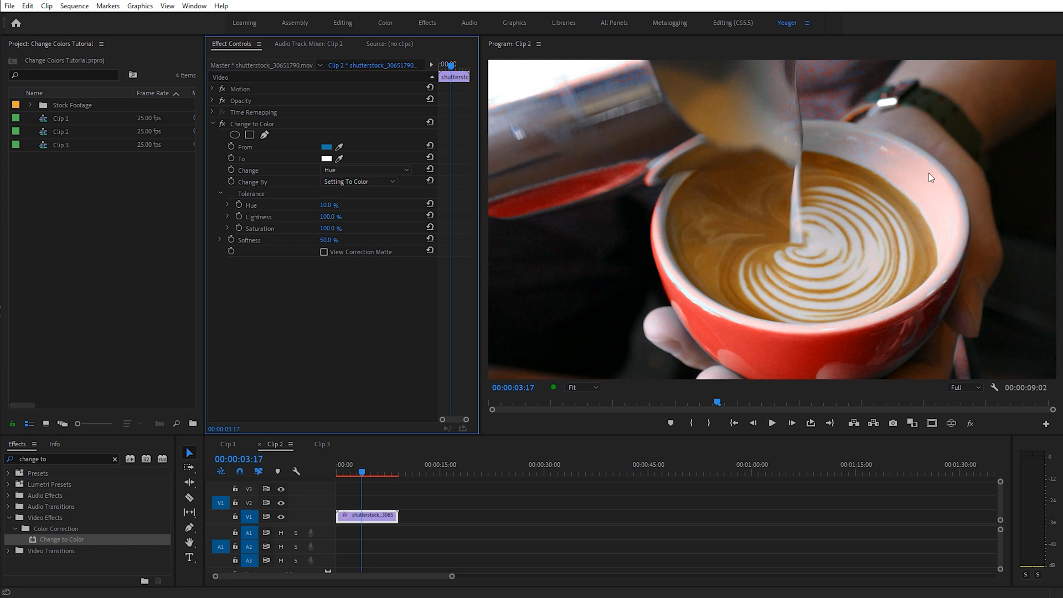
mouse_move(915, 161)
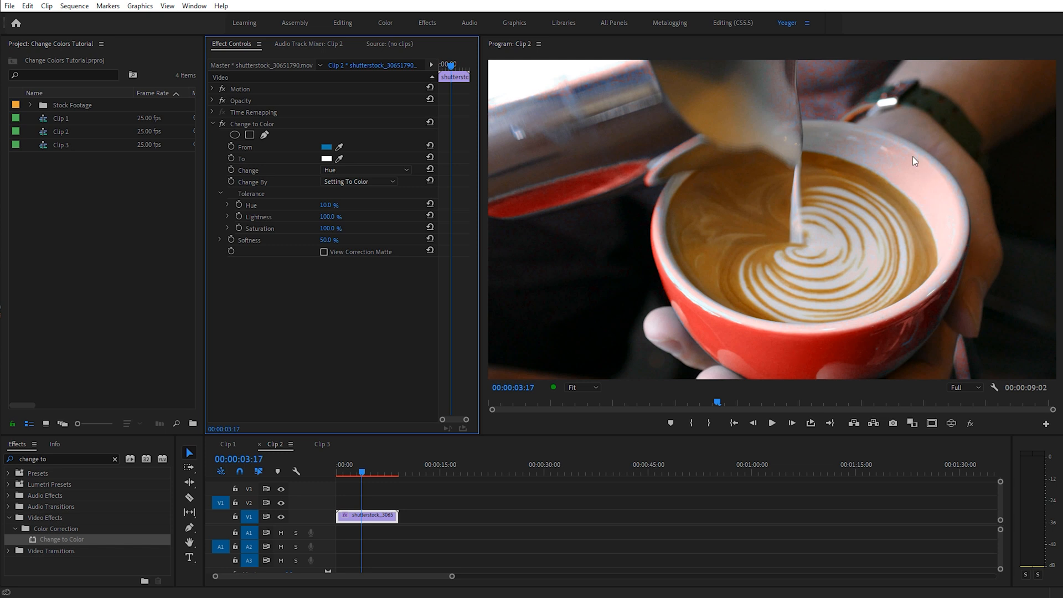
mouse_move(917, 297)
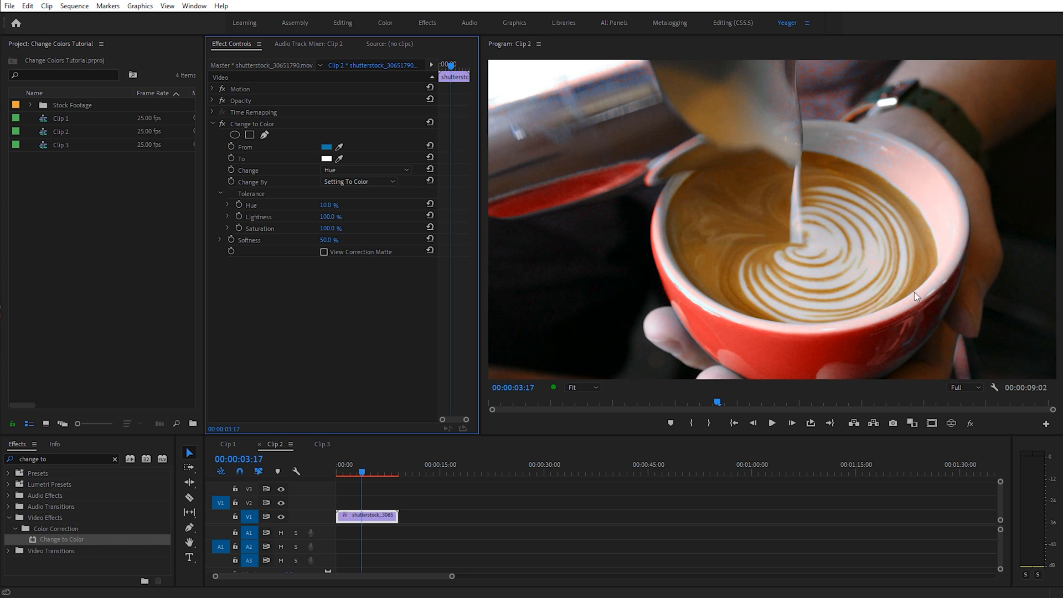
mouse_move(461, 298)
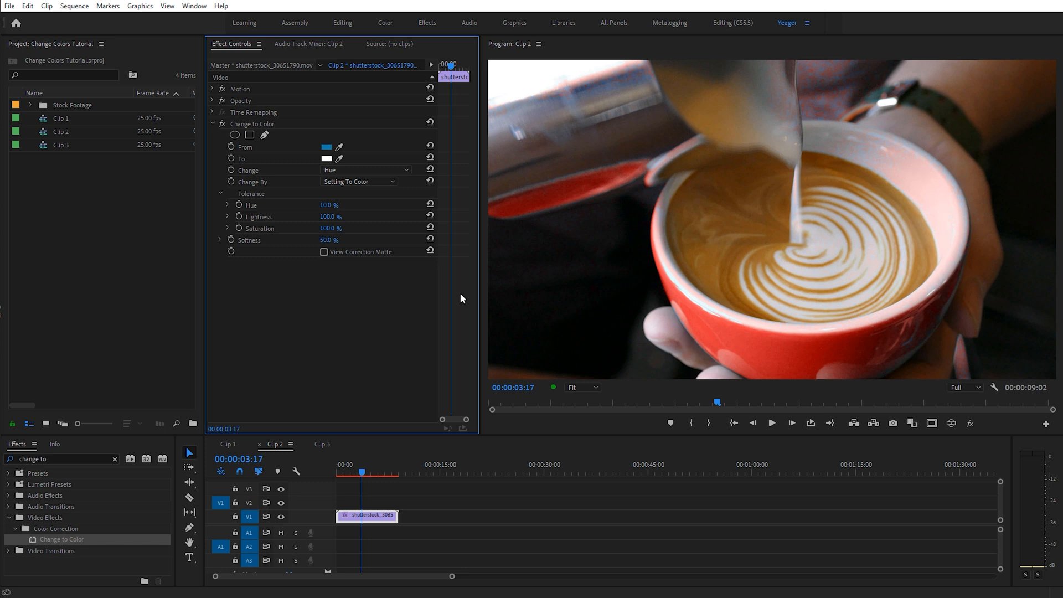
mouse_move(329, 212)
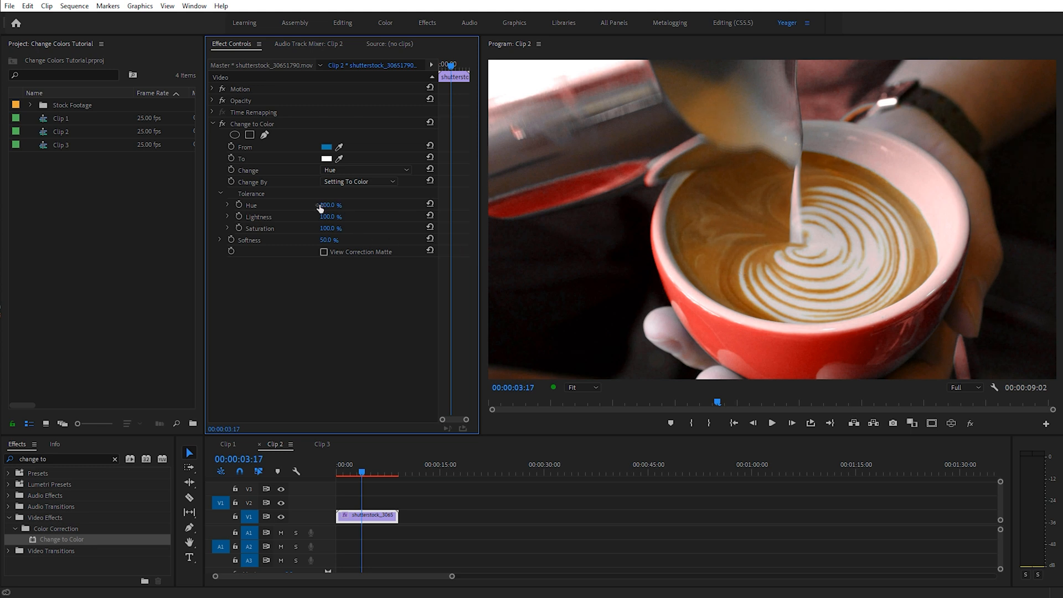
Bypass Change to Color so the latte cup shows its original blue.
left_click_drag(330, 205, 319, 205)
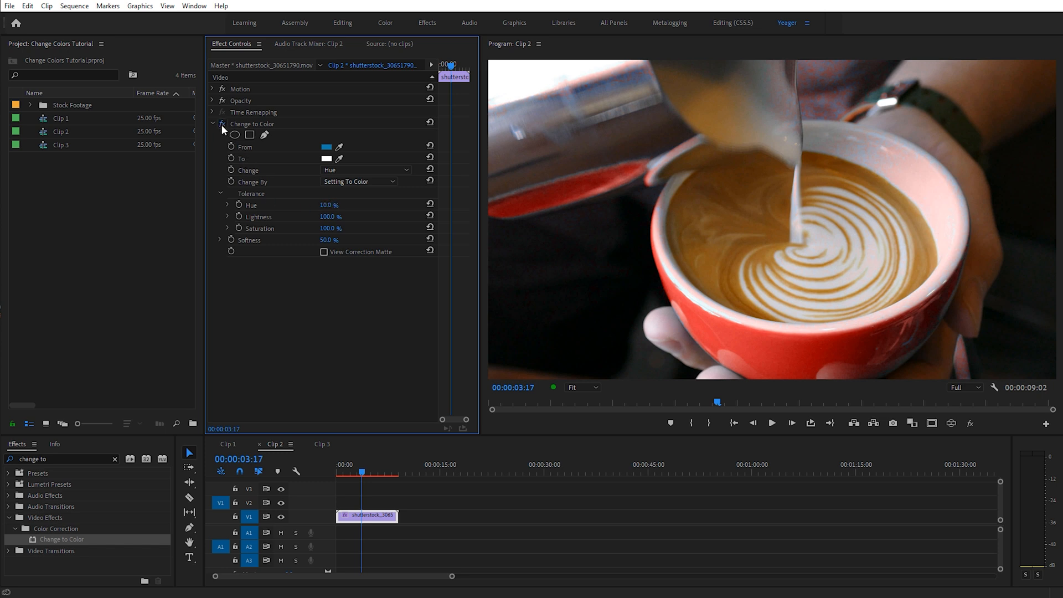
left_click(222, 123)
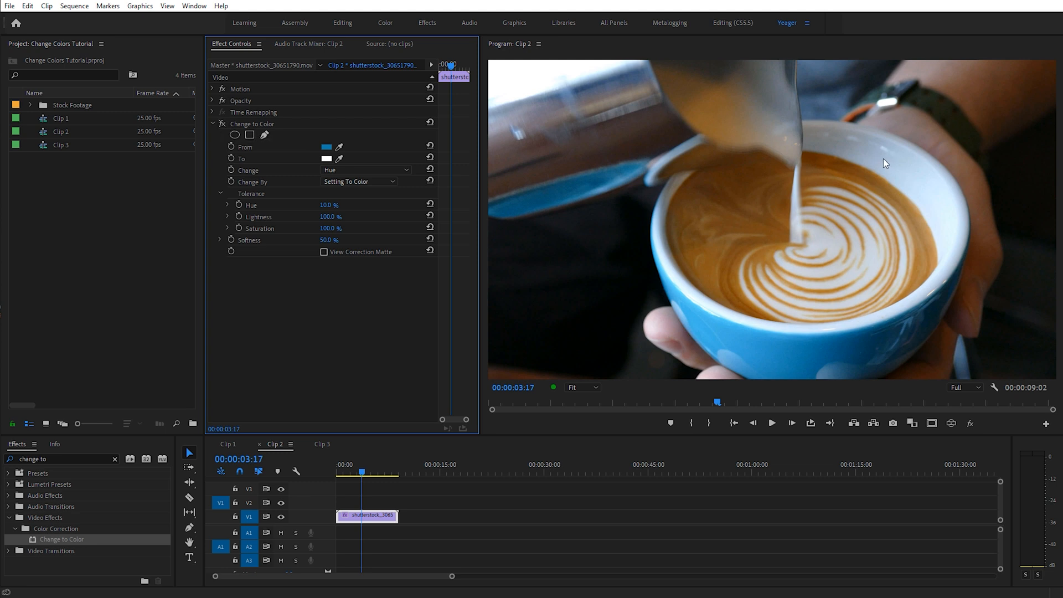
mouse_move(920, 190)
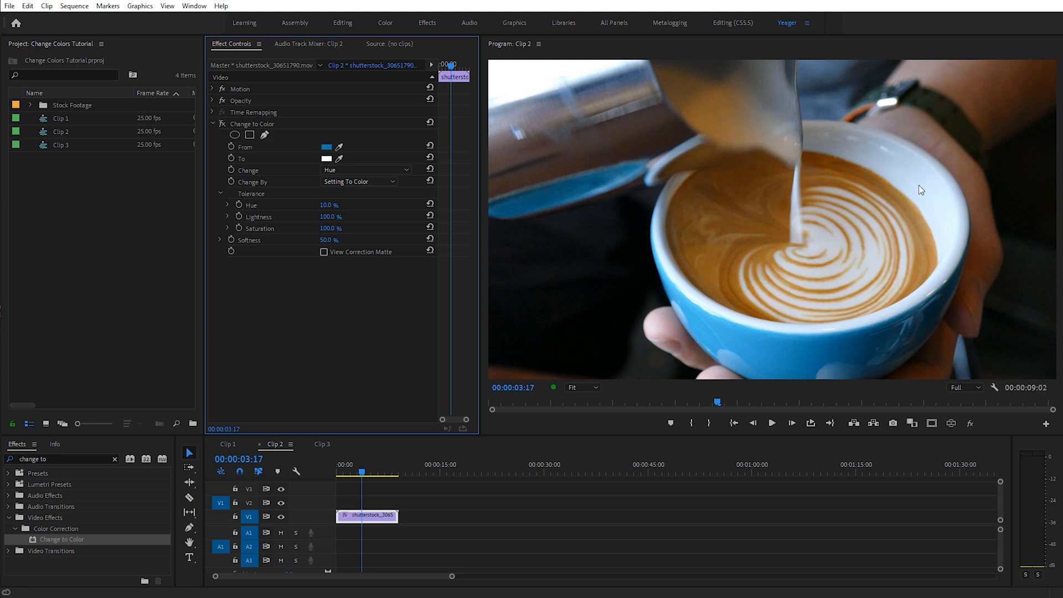
mouse_move(691, 235)
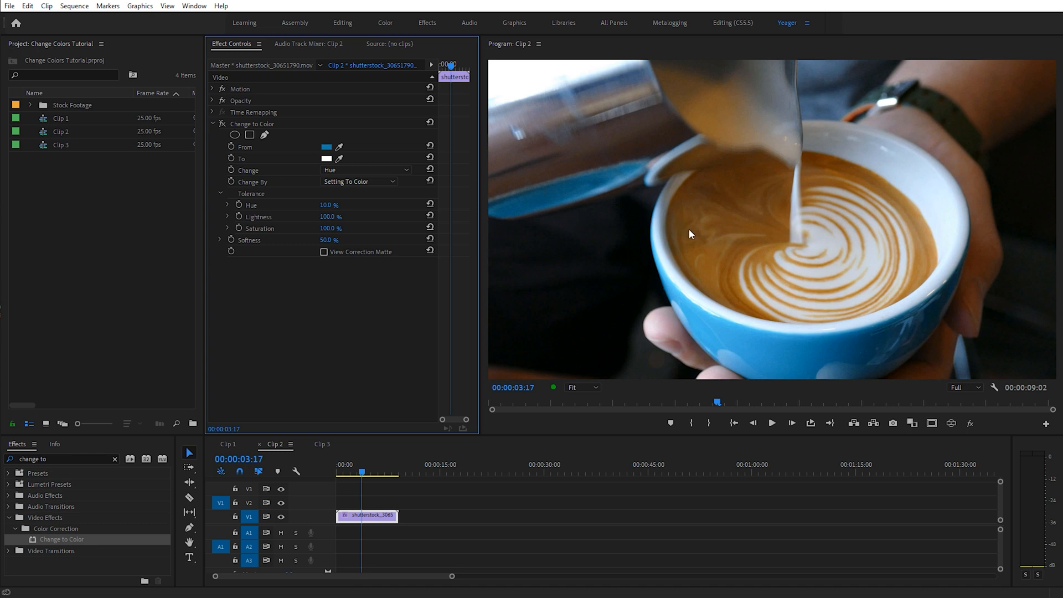
mouse_move(917, 188)
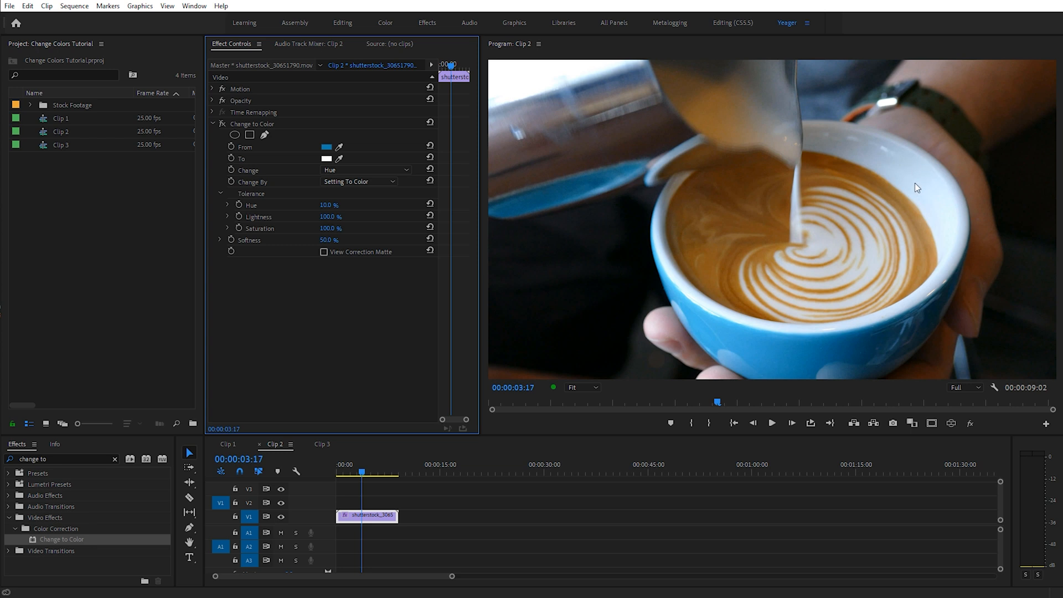
mouse_move(945, 225)
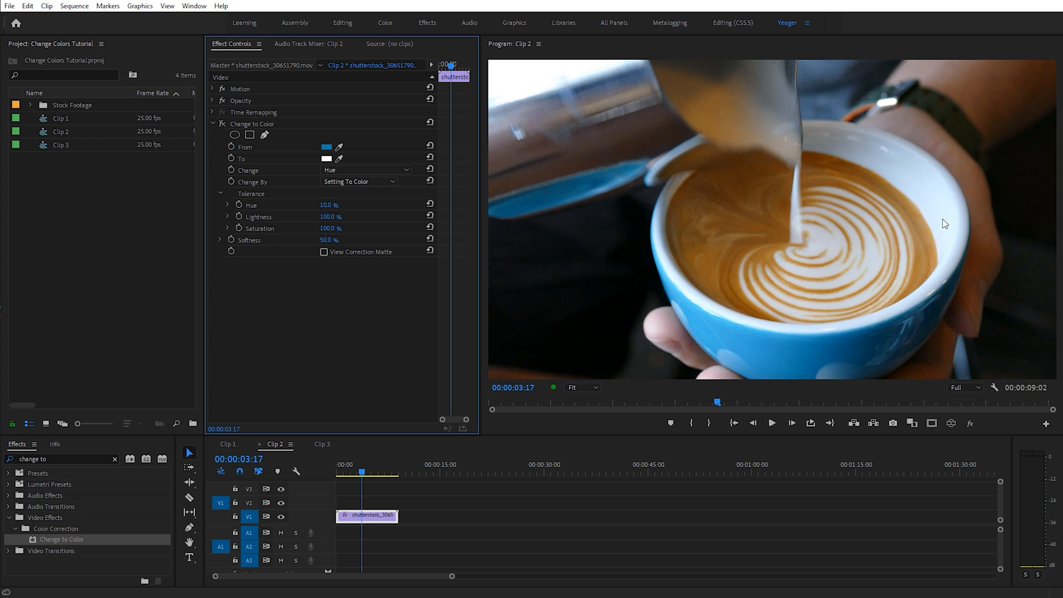
mouse_move(797, 358)
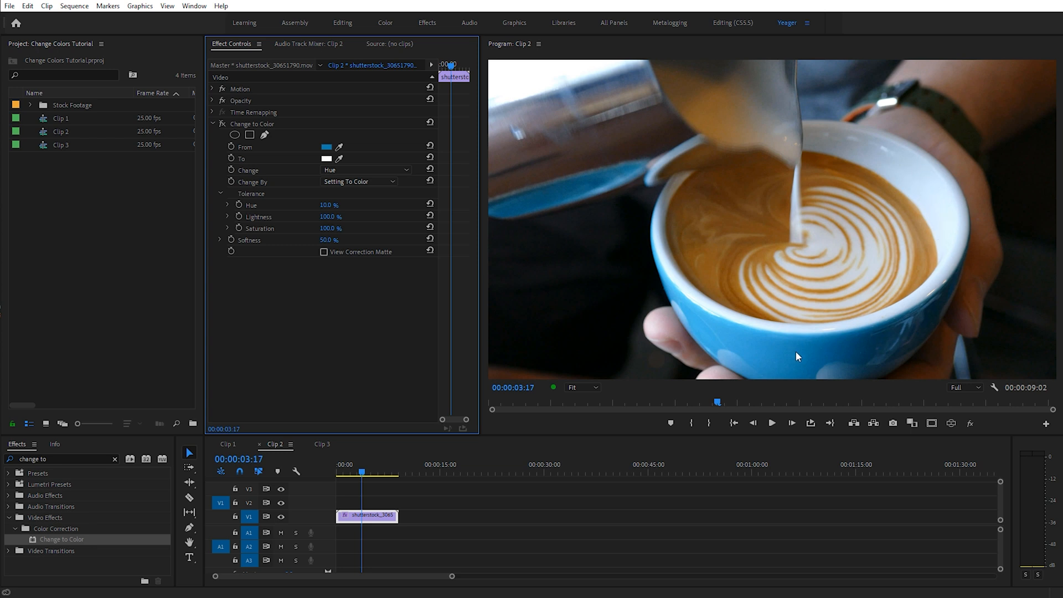
mouse_move(907, 176)
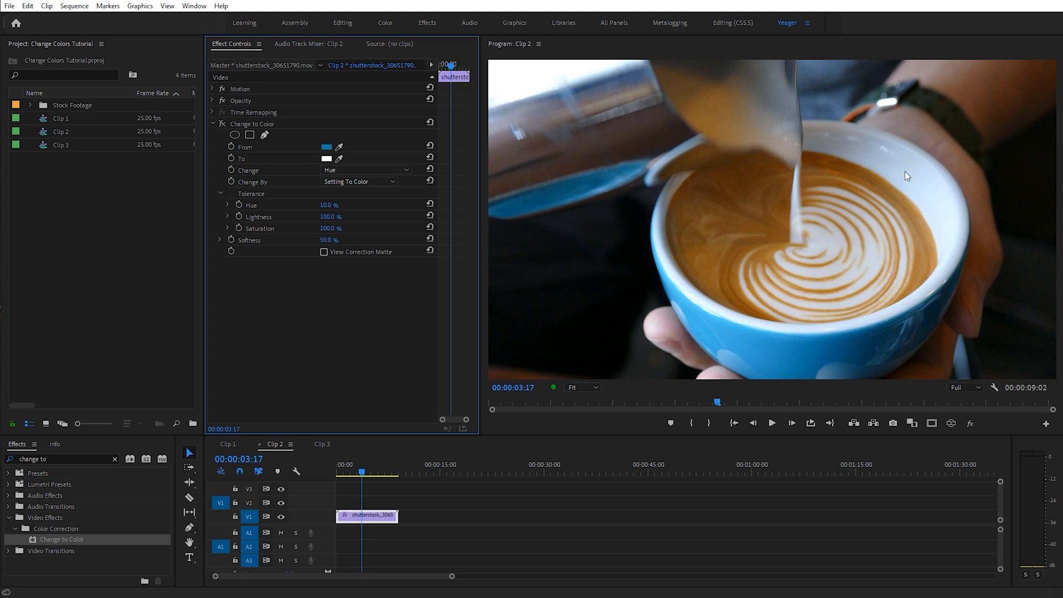
mouse_move(909, 167)
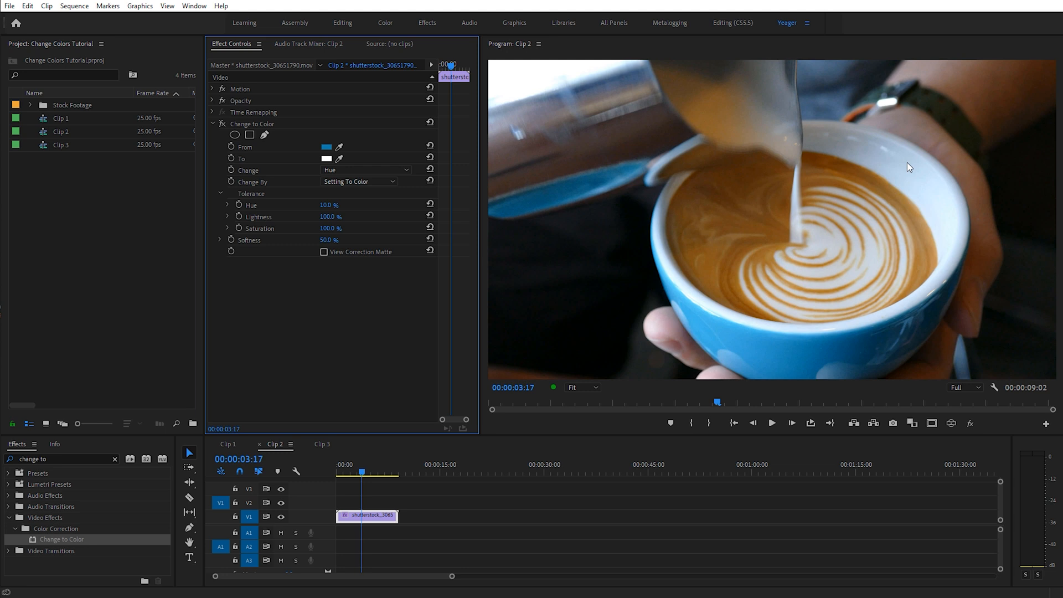
mouse_move(907, 175)
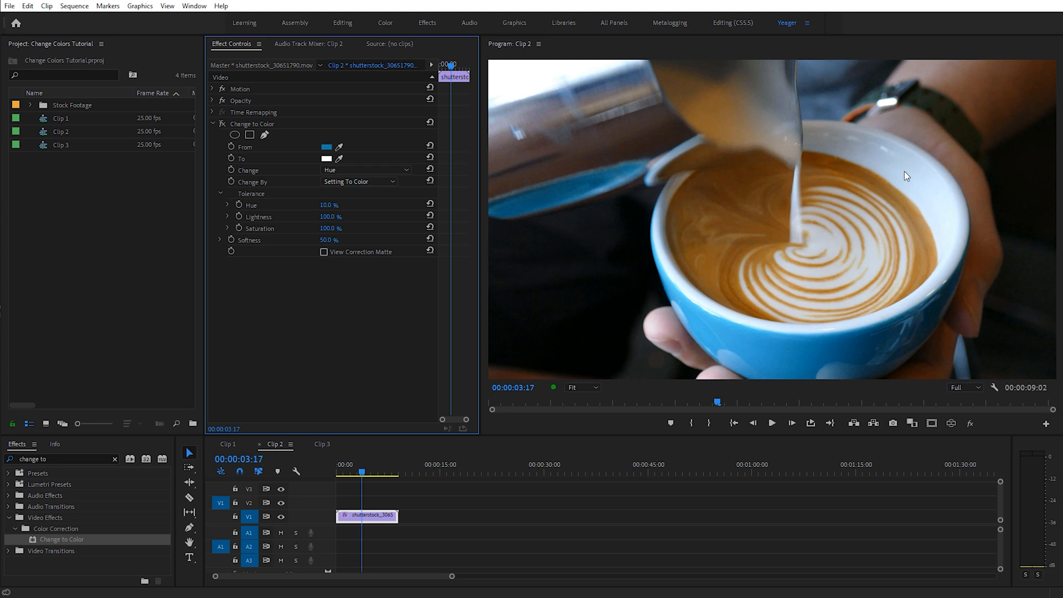
mouse_move(54, 459)
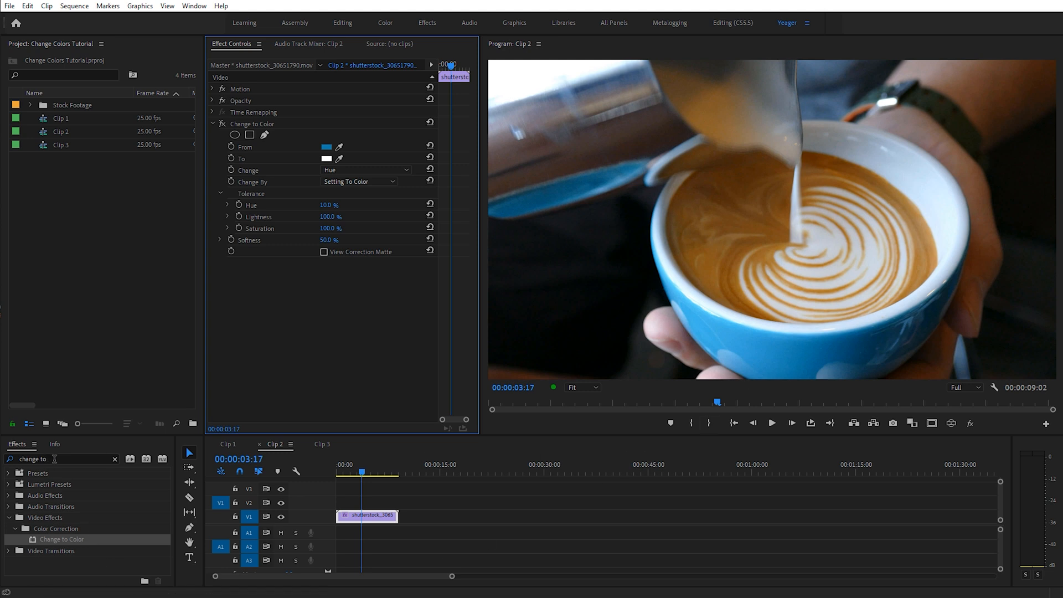
Search 'lum color' and apply Lumetri Color to the latte clip above Change to Color.
triple_click(61, 459)
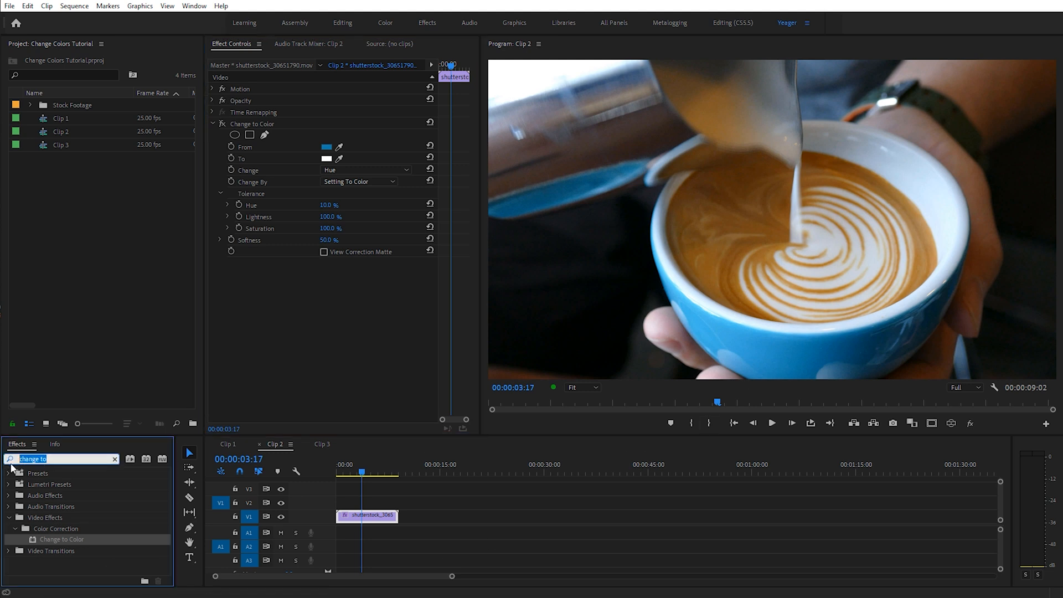
type("lum color")
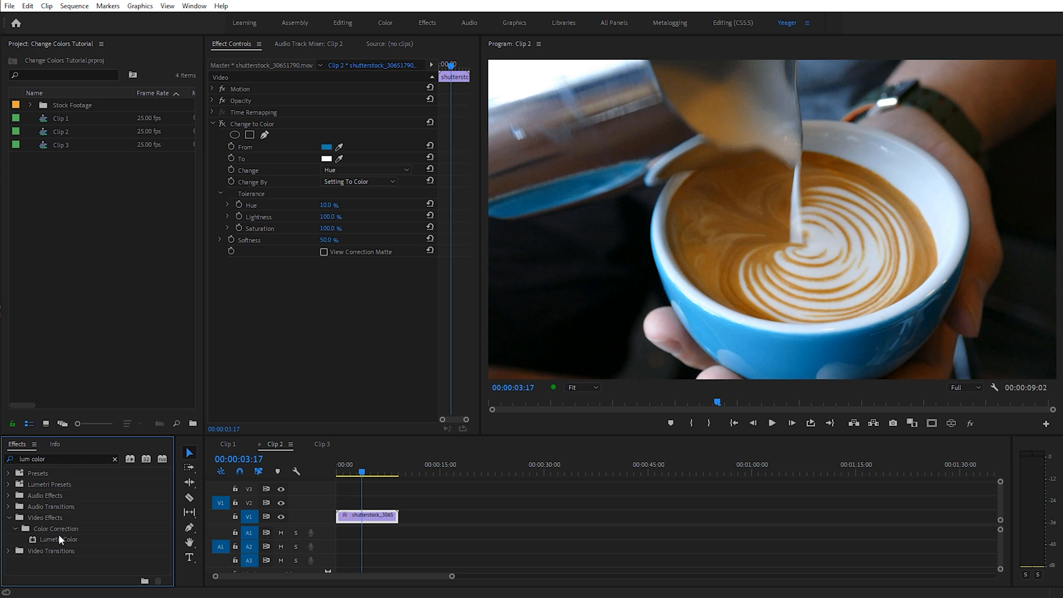
left_click(59, 539)
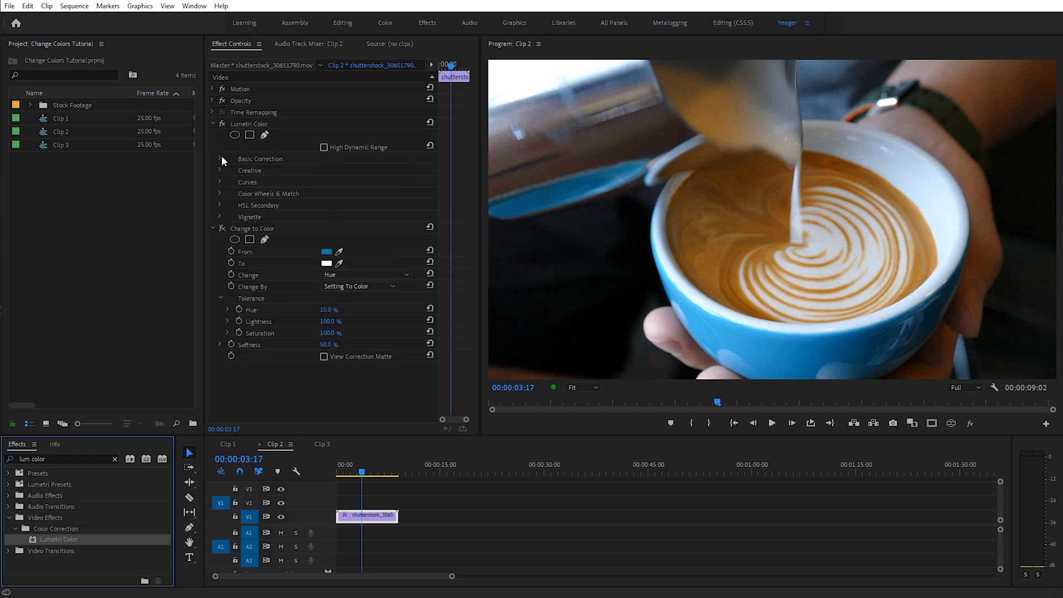
left_click(219, 158)
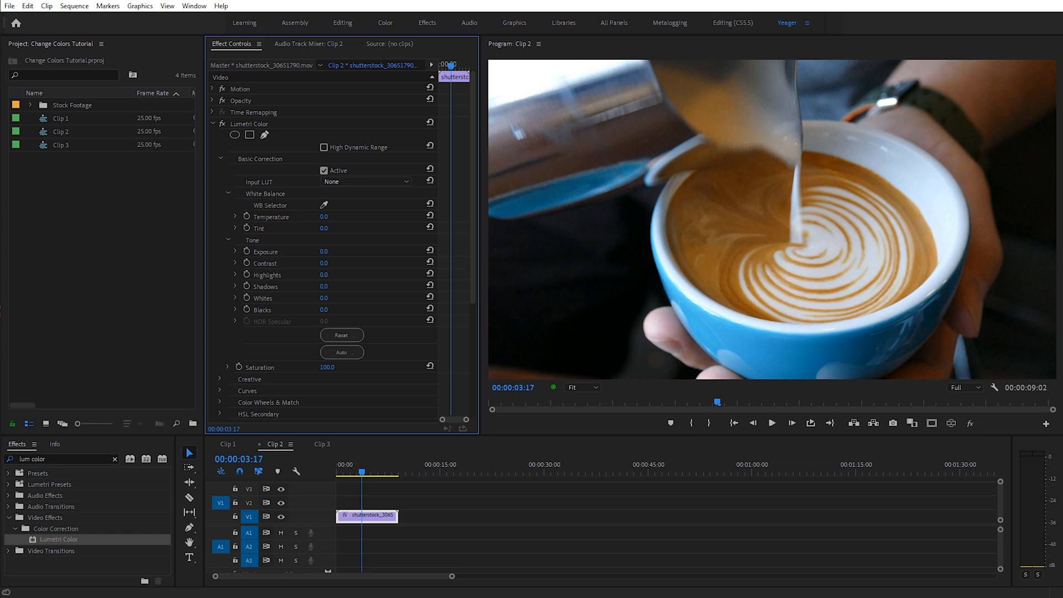
left_click_drag(324, 216, 331, 216)
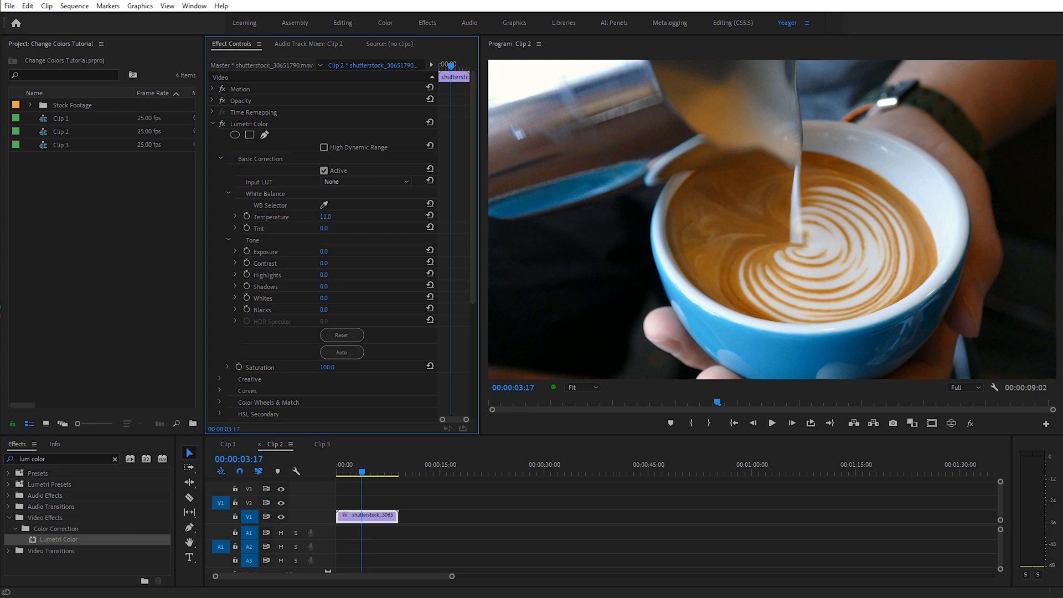
left_click_drag(326, 216, 329, 216)
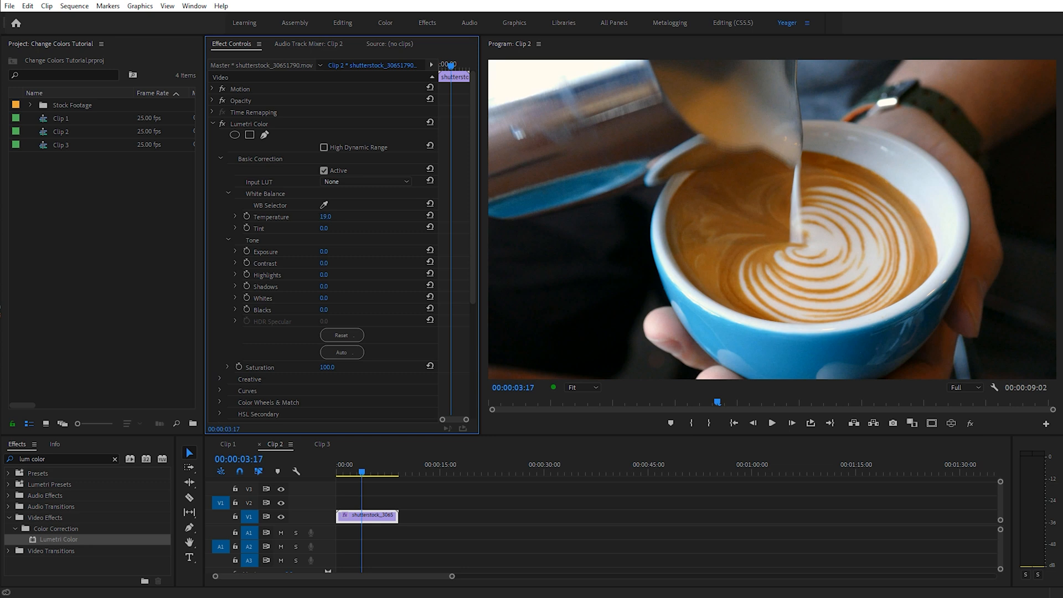
double_click(328, 216)
type("33")
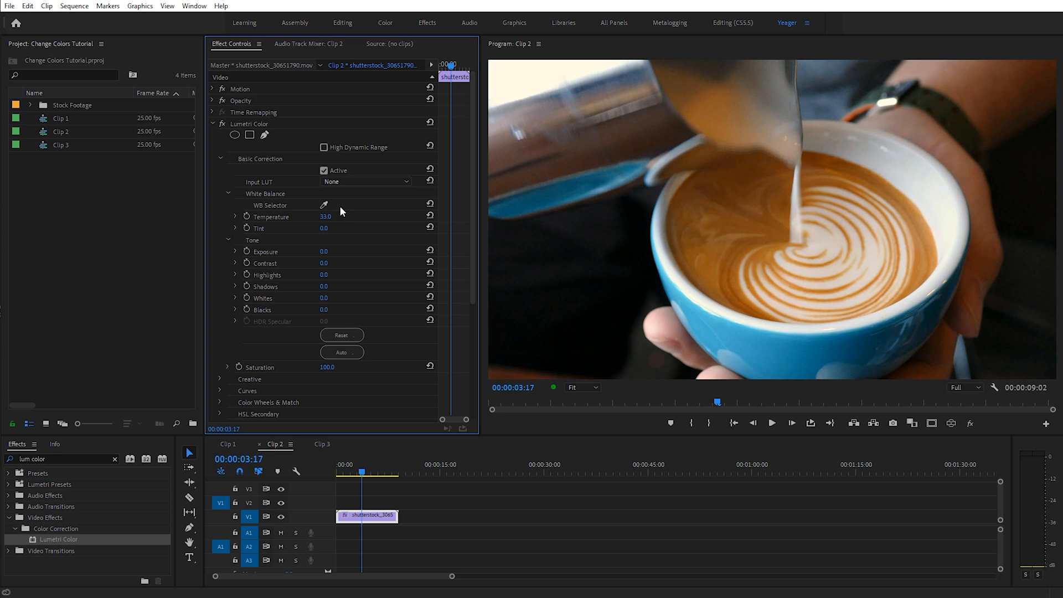
mouse_move(423, 208)
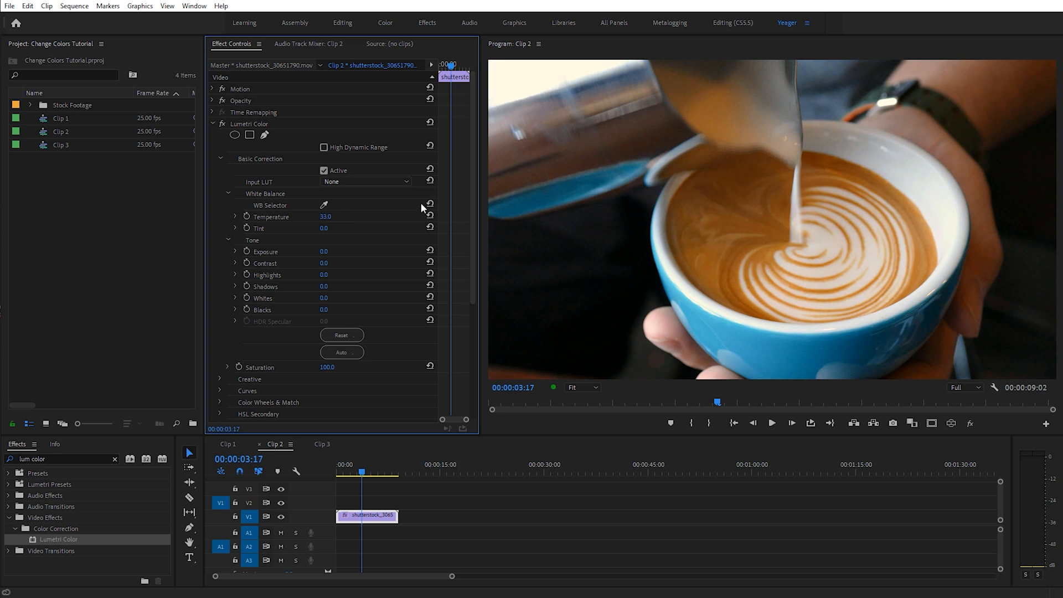
mouse_move(961, 198)
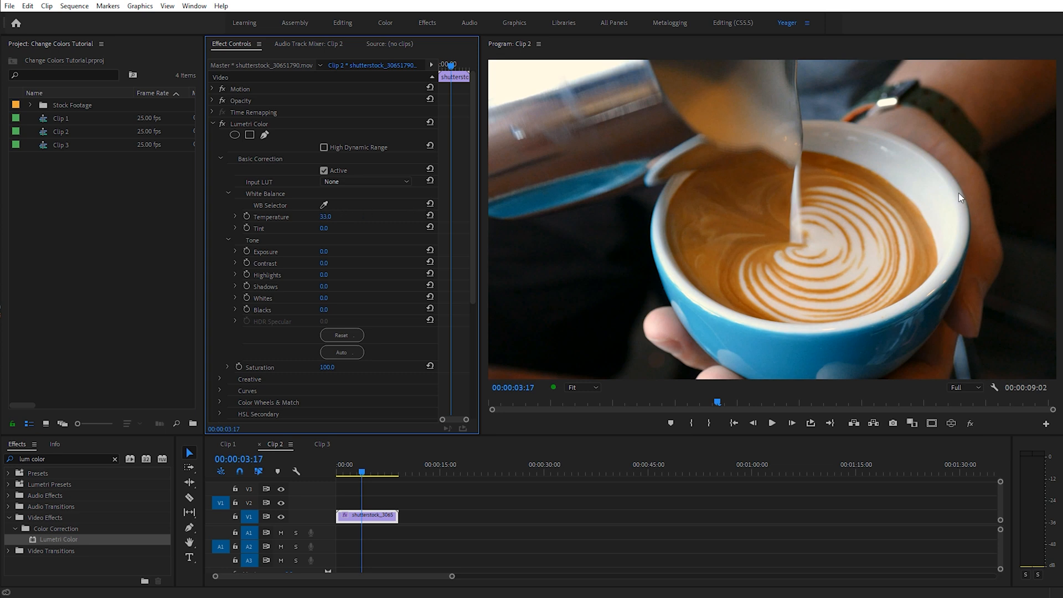
mouse_move(893, 234)
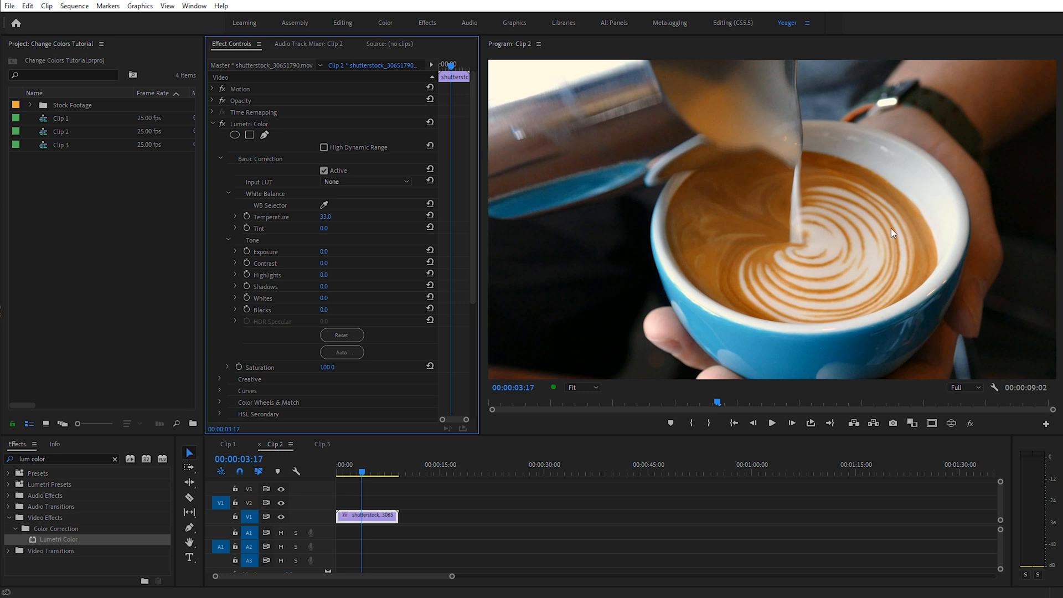
scroll("down", 3)
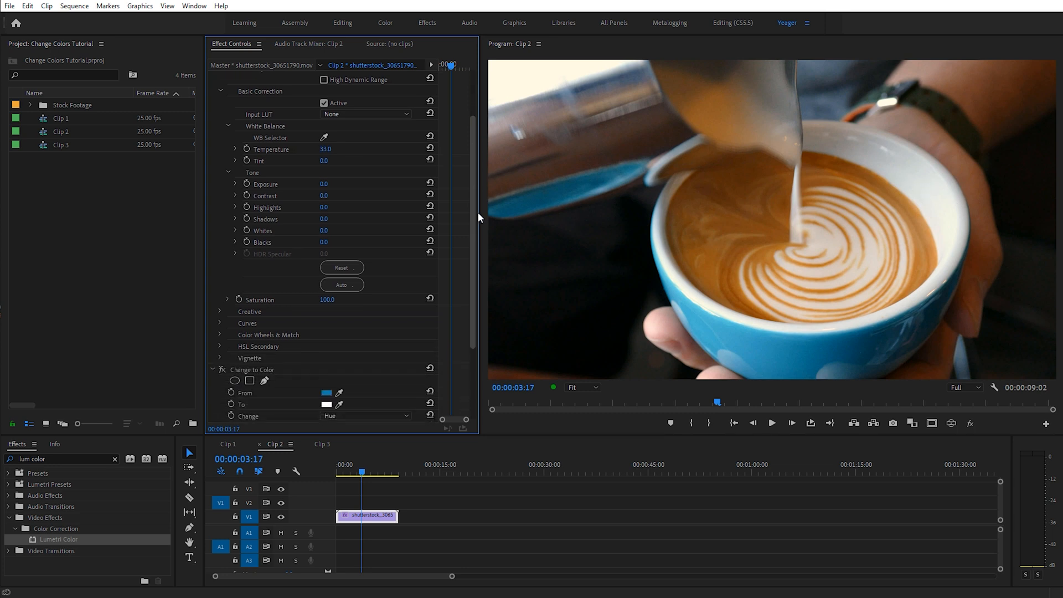
scroll("down", 3)
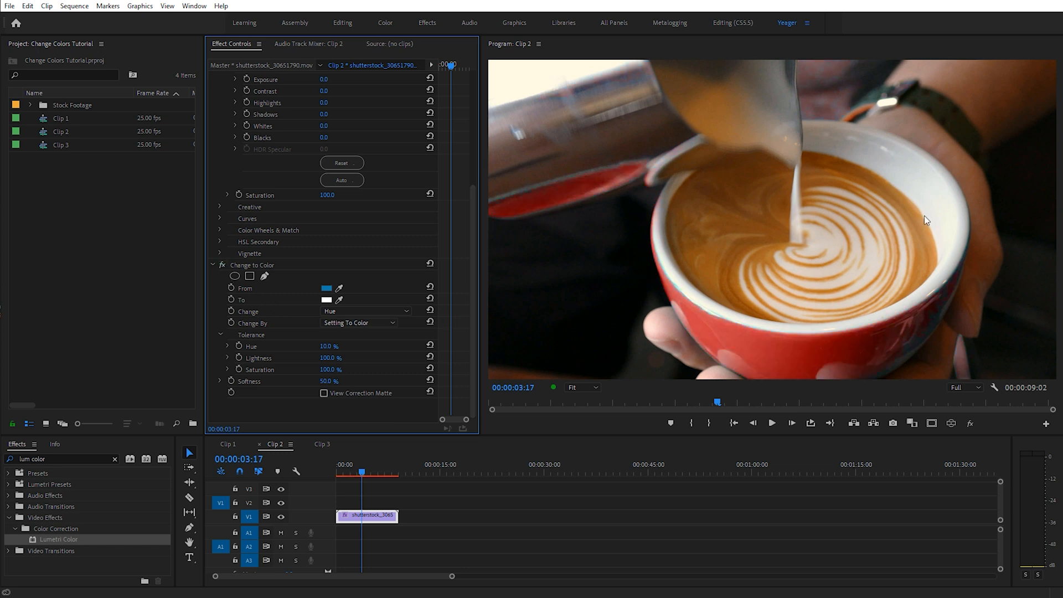
mouse_move(890, 171)
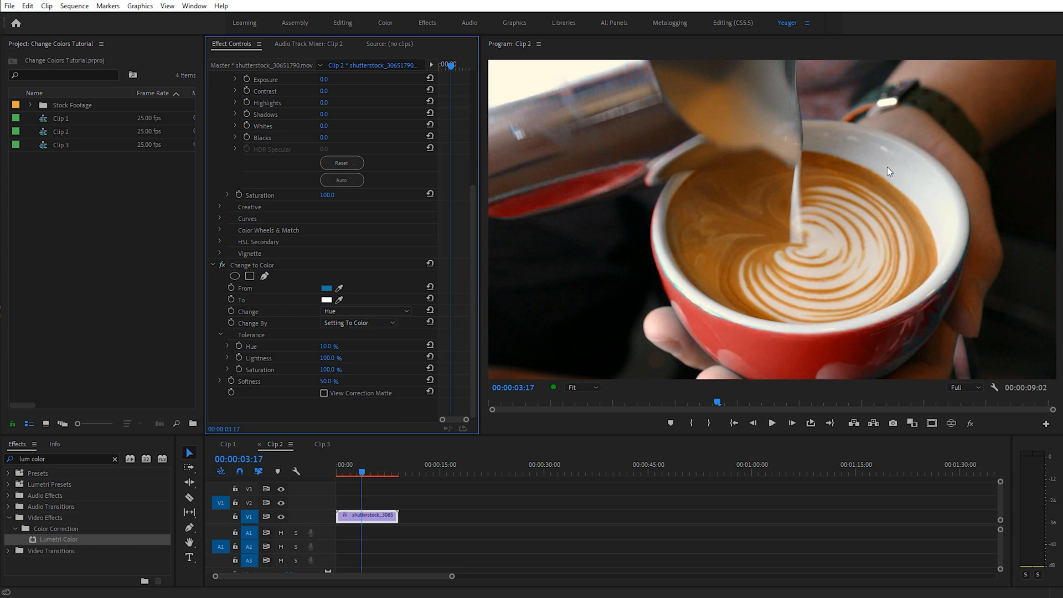
mouse_move(588, 285)
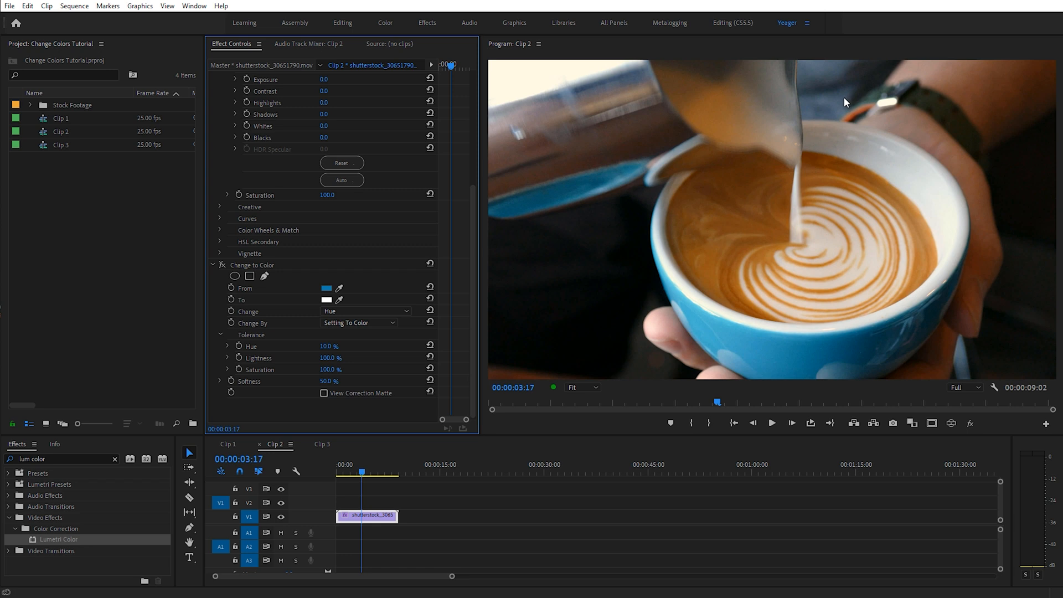
mouse_move(853, 351)
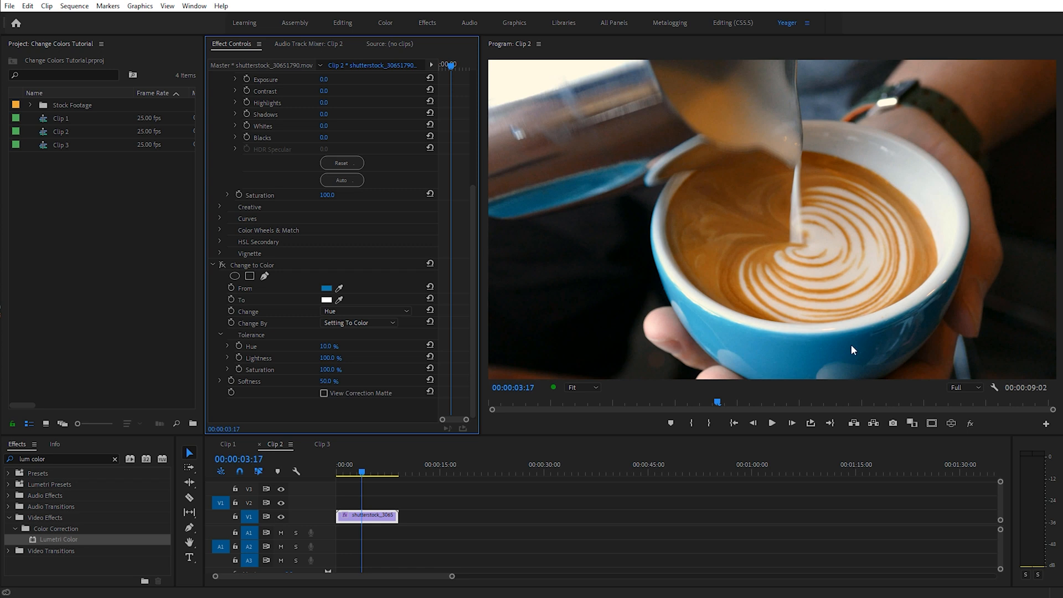
mouse_move(858, 112)
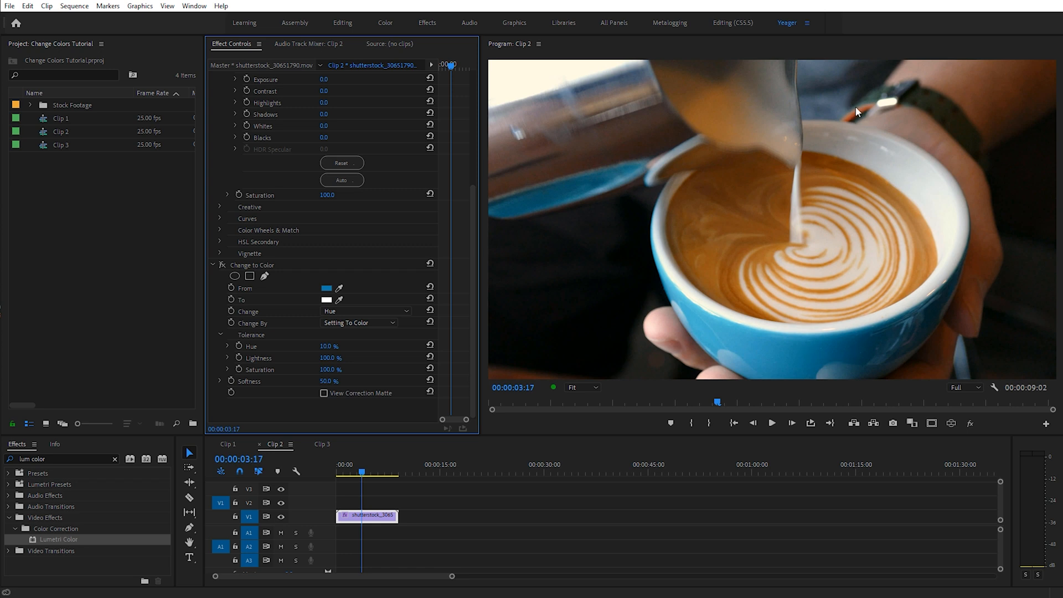
mouse_move(858, 95)
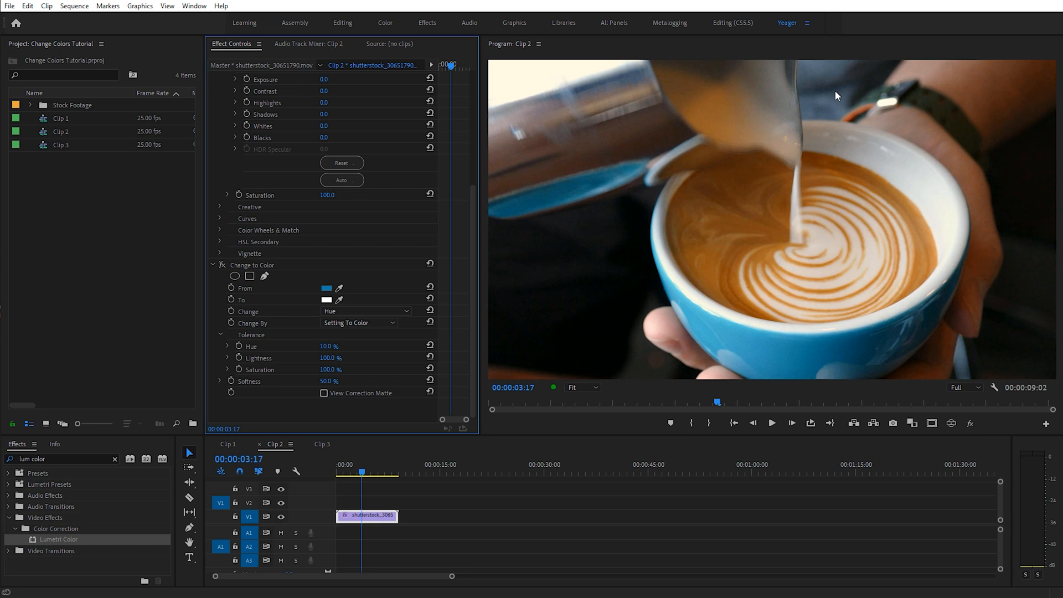
mouse_move(828, 179)
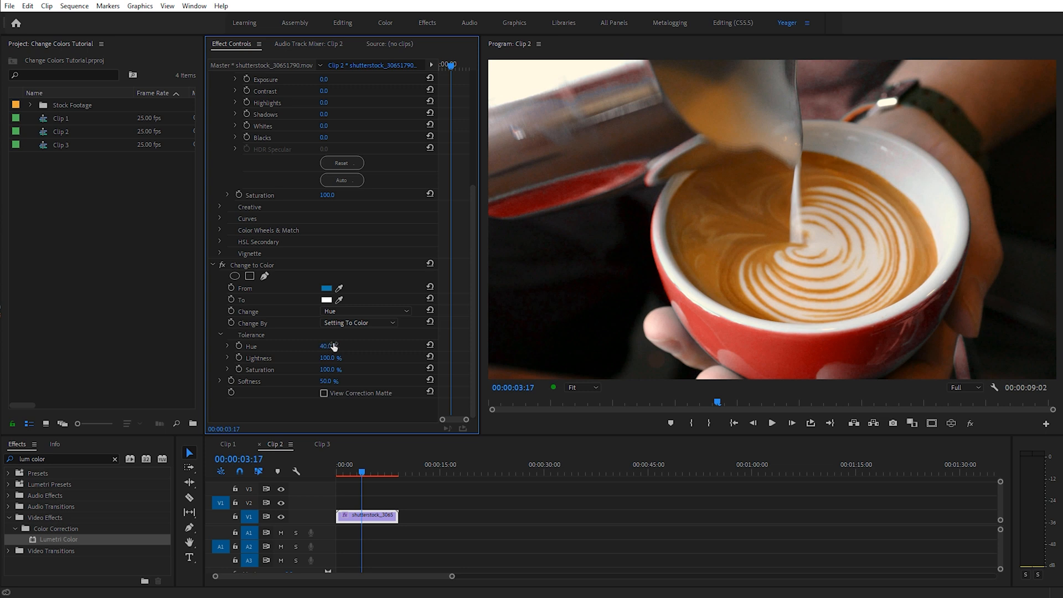
mouse_move(678, 284)
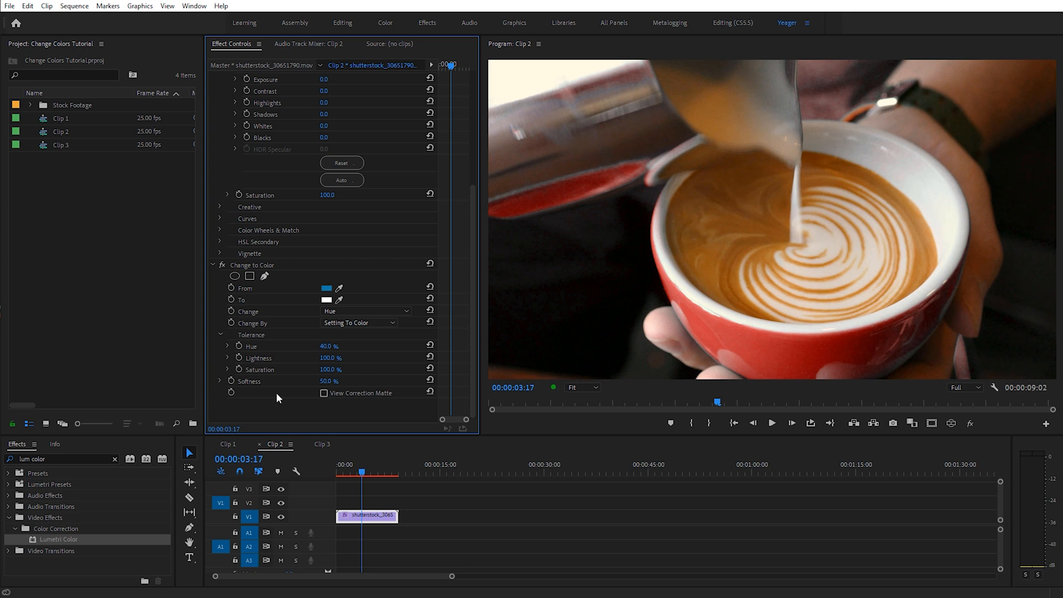
mouse_move(326, 390)
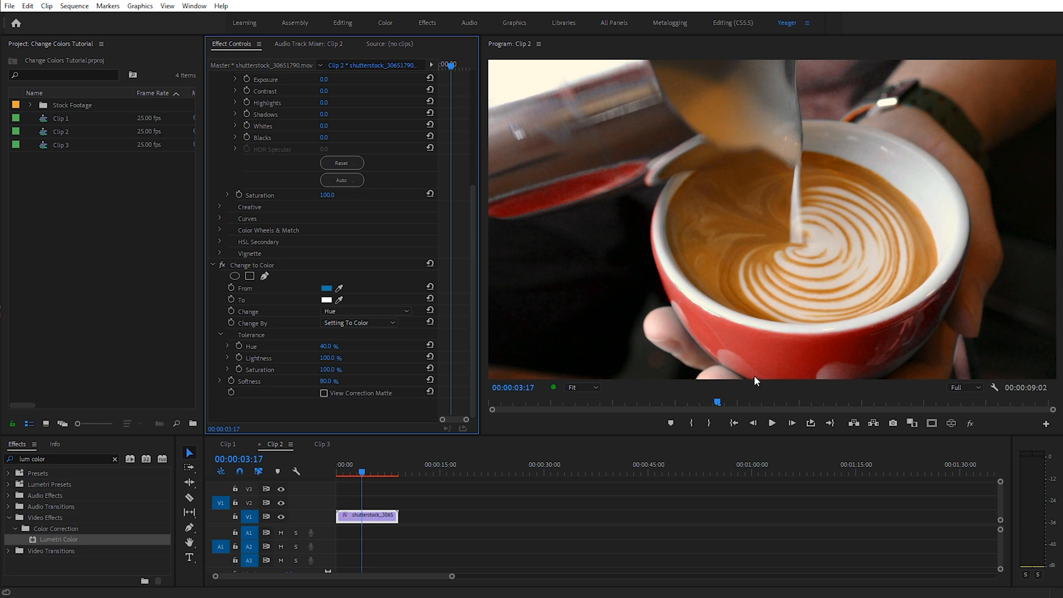
mouse_move(618, 389)
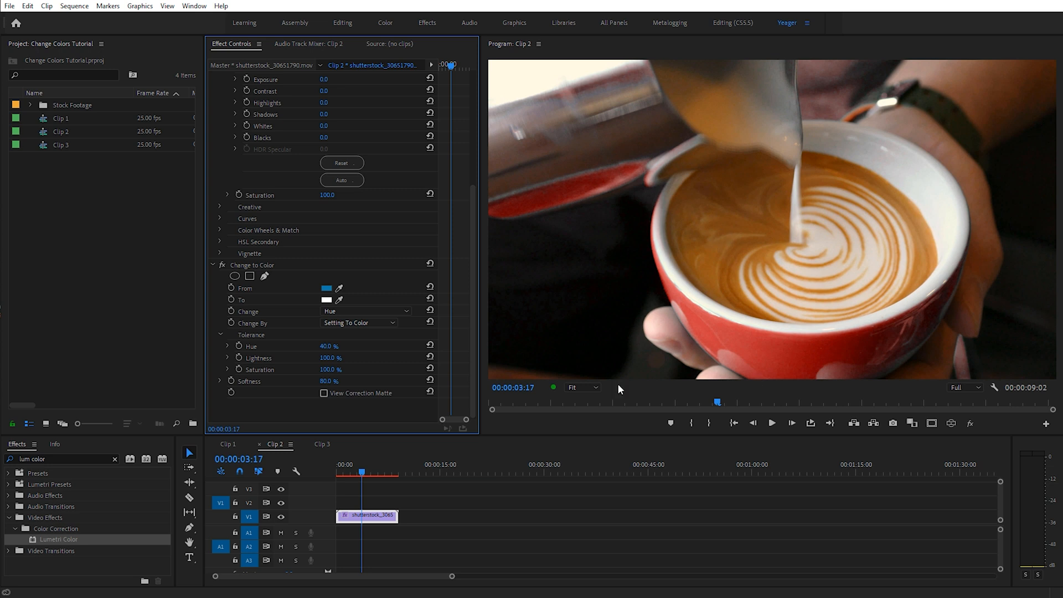
mouse_move(575, 289)
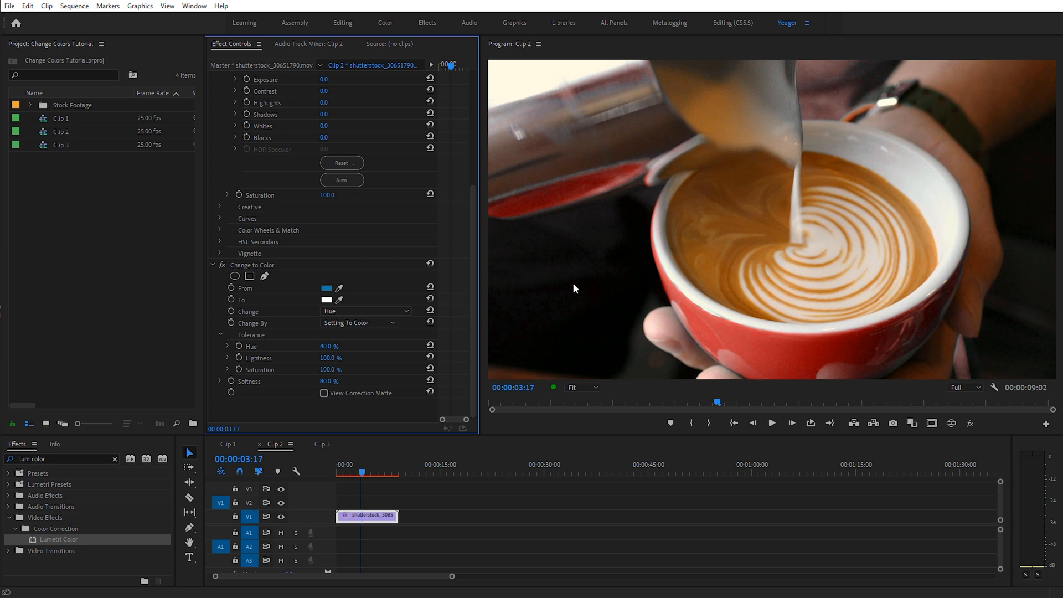
Set the To color swatch to bright green so the latte cup turns green.
left_click(326, 301)
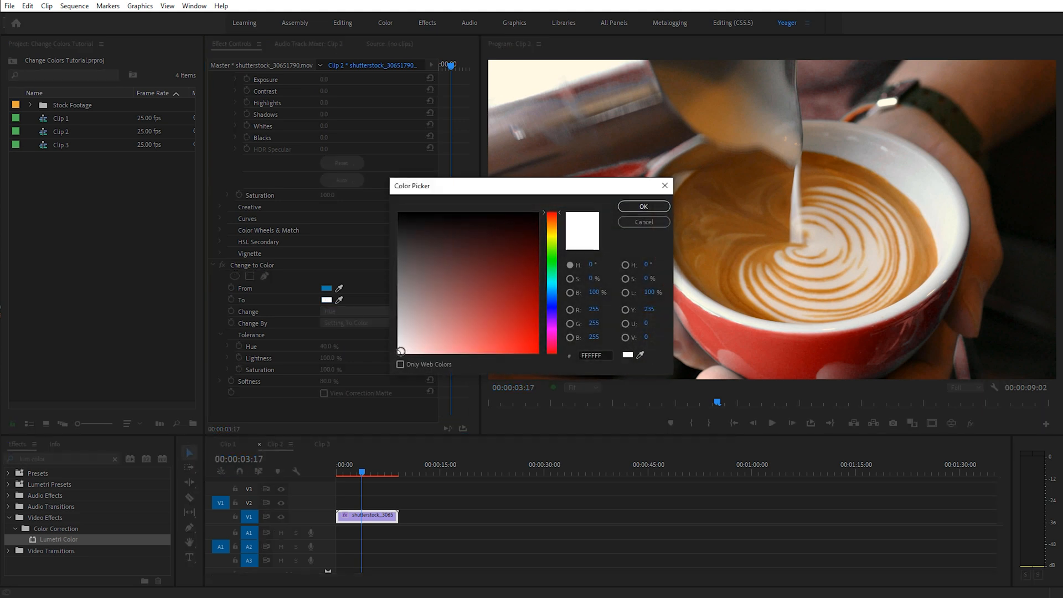
left_click(550, 339)
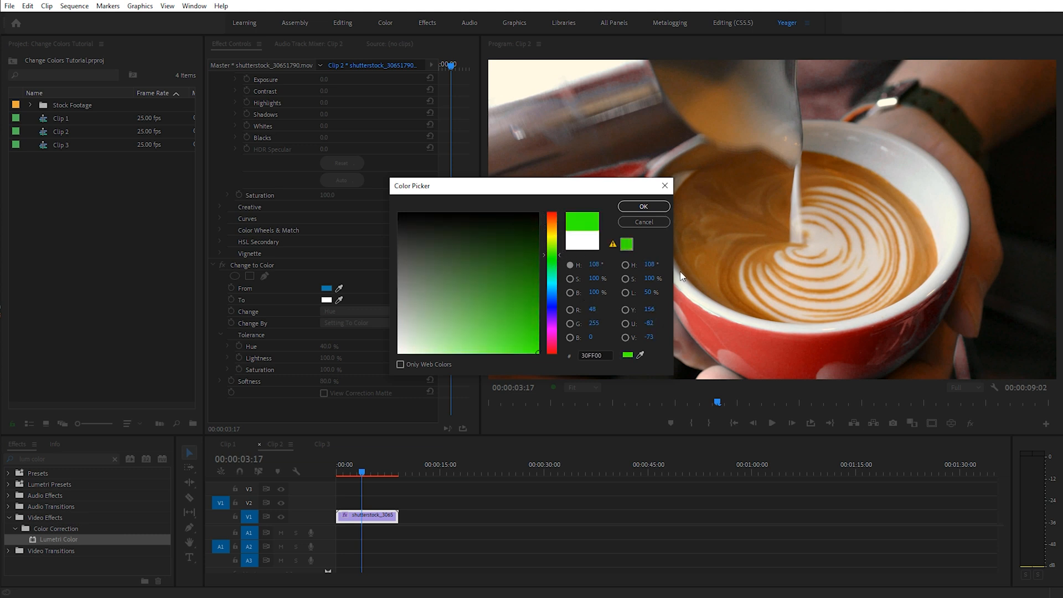
left_click(643, 206)
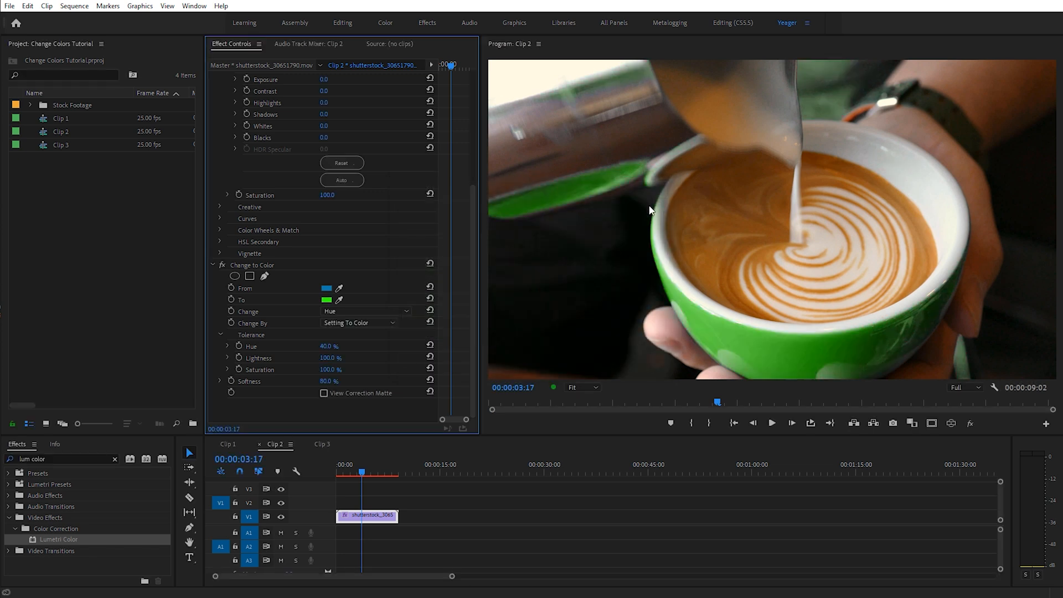
mouse_move(812, 85)
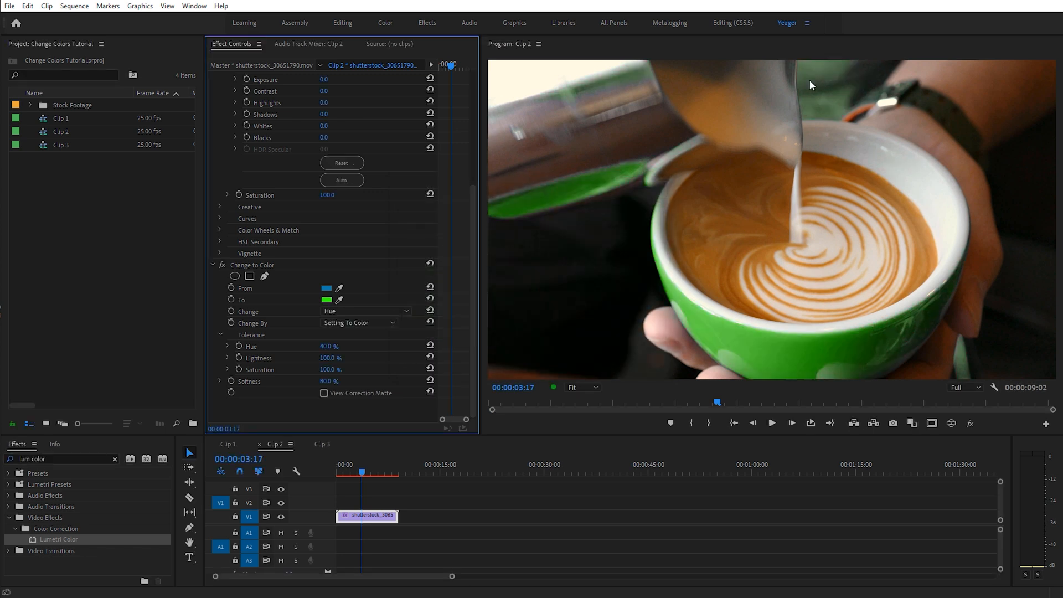
mouse_move(592, 174)
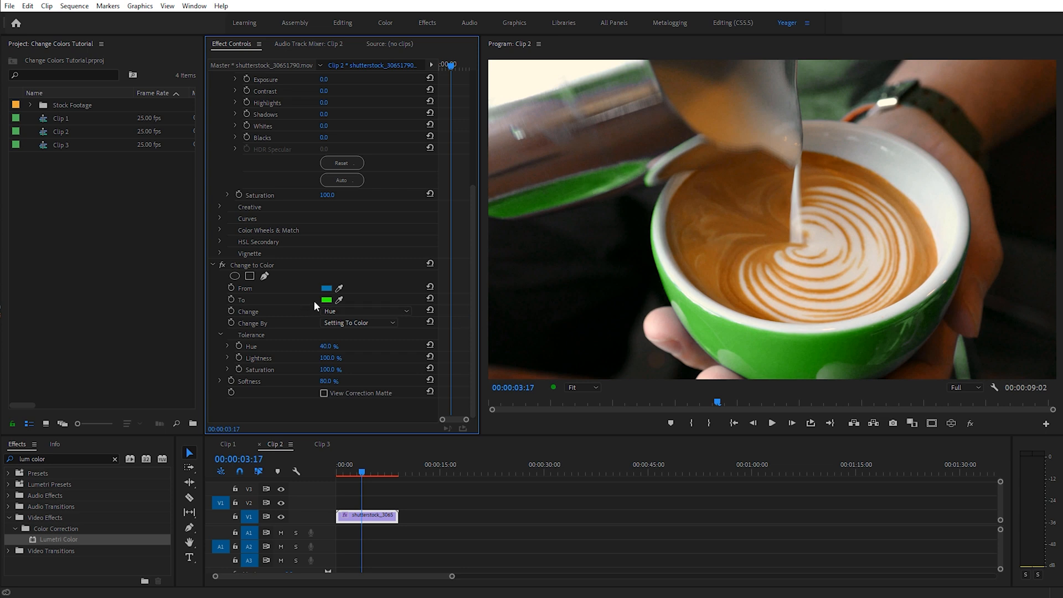
Change the To color to deep blue (1200FF), recoloring the cup blue.
left_click(326, 300)
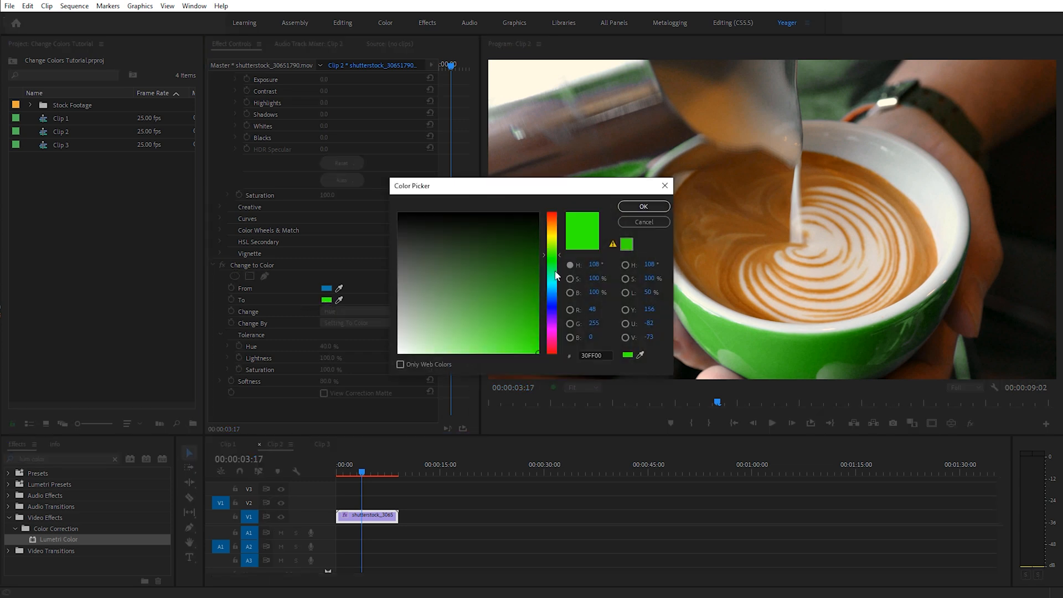
left_click(551, 309)
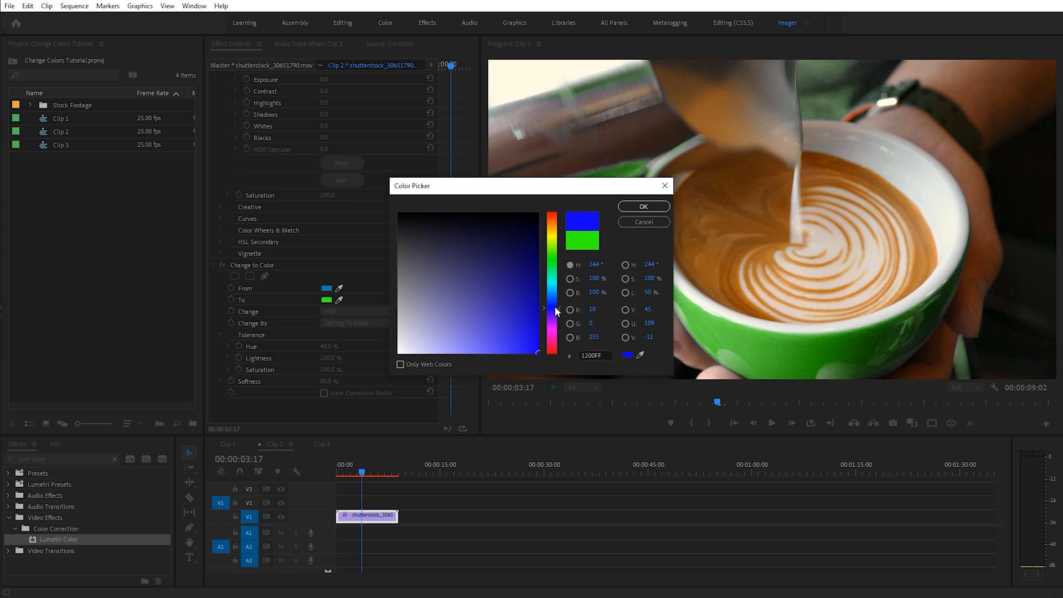
left_click(642, 206)
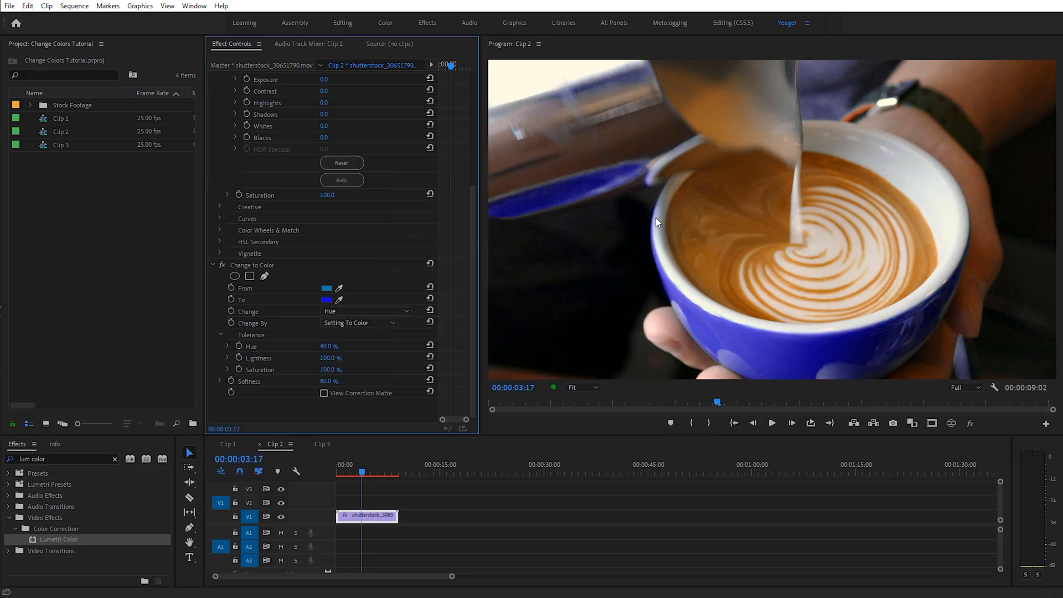
left_click(322, 445)
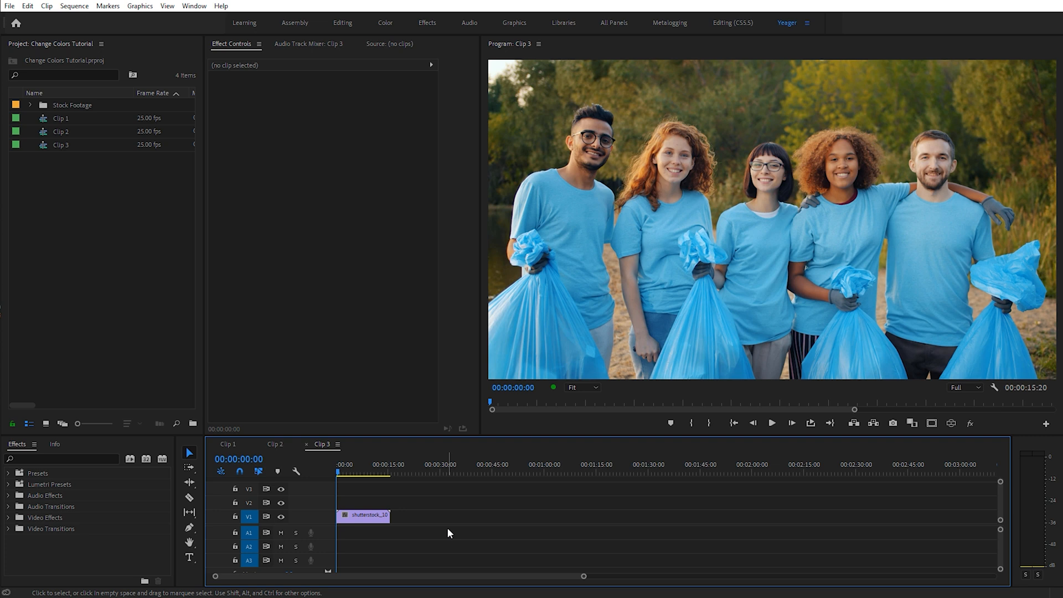
mouse_move(542, 344)
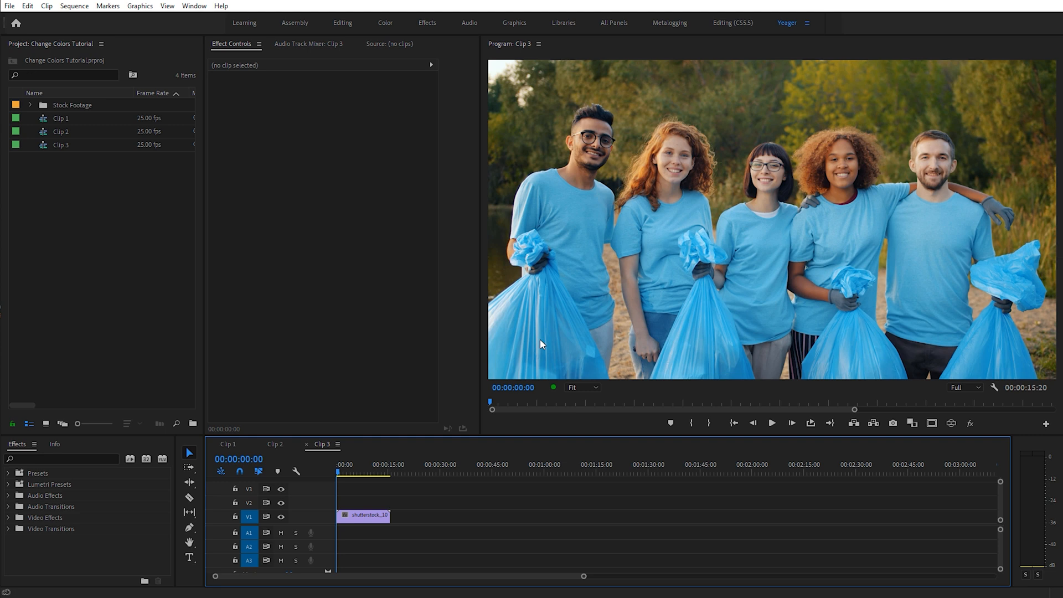
Clear the Effects panel search field ready for Clip 3's effect.
left_click(61, 459)
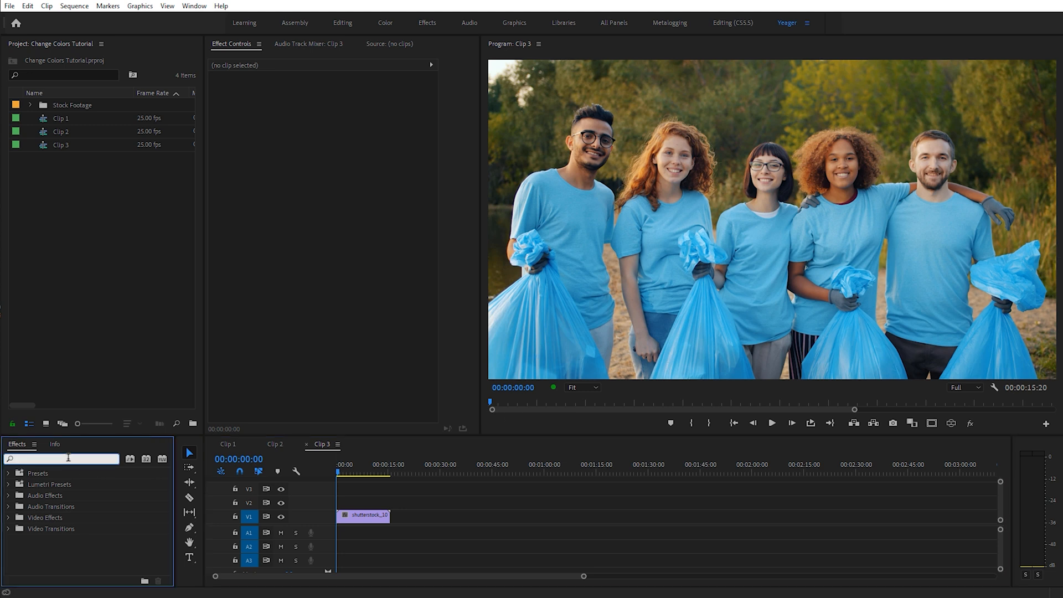
Apply Leave Color to Clip 3 keeping the shirt blue with Amount to Decolor at 100%.
type("leave color")
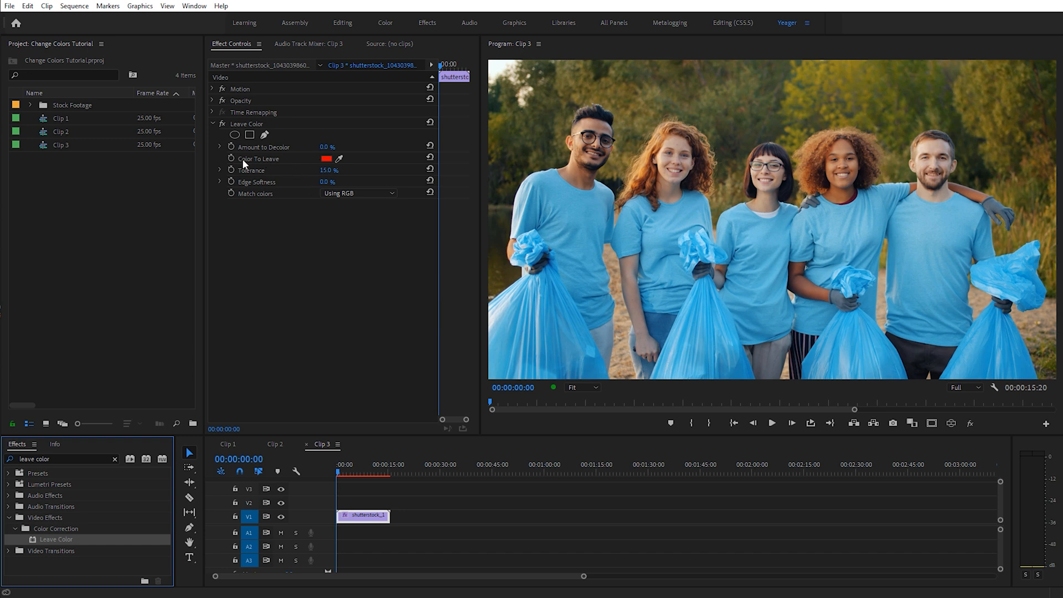
mouse_move(342, 163)
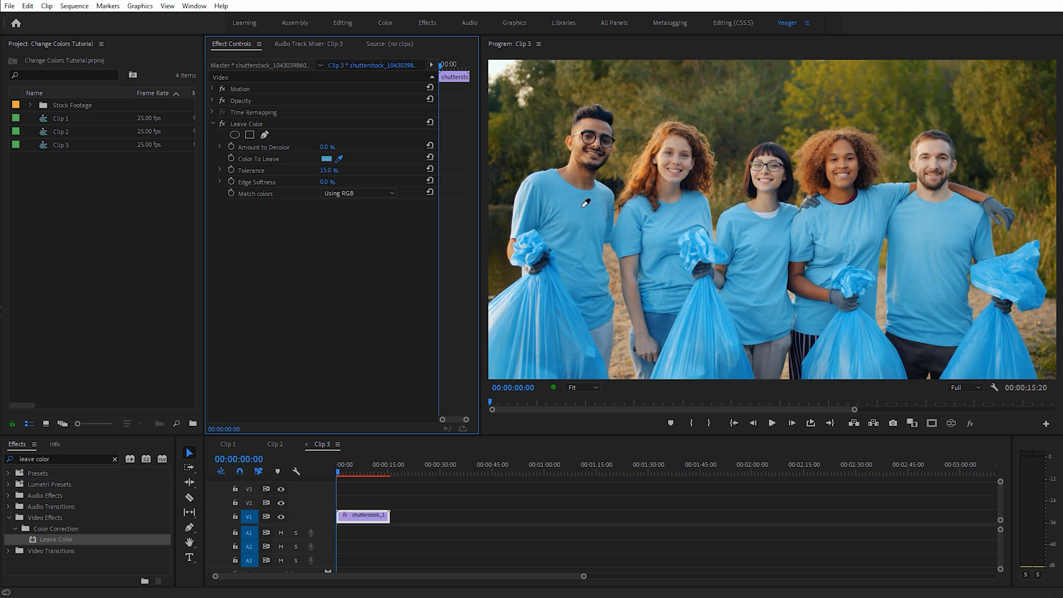
mouse_move(582, 212)
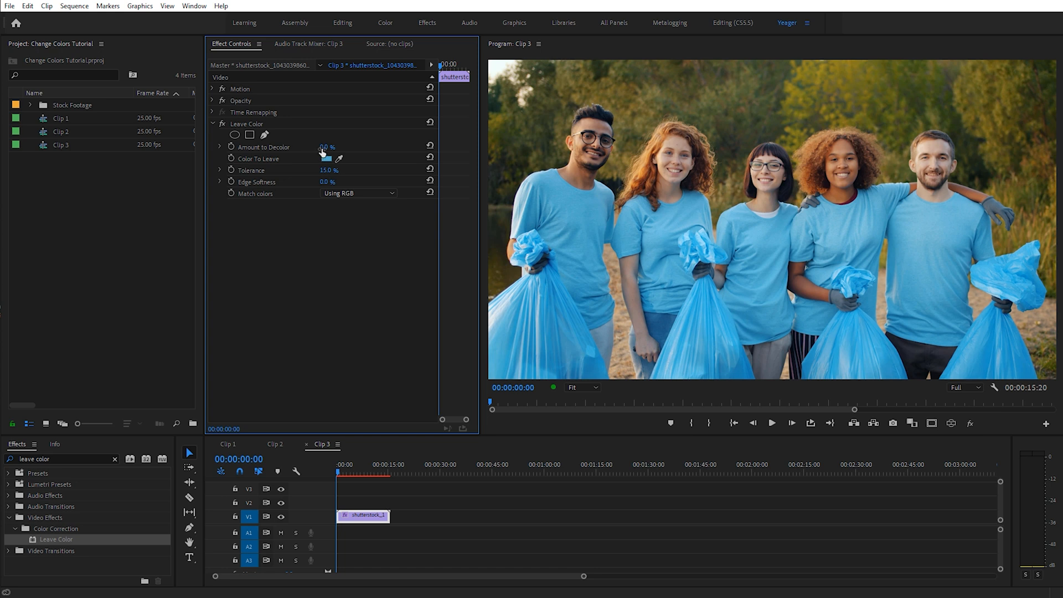
left_click_drag(326, 147, 325, 148)
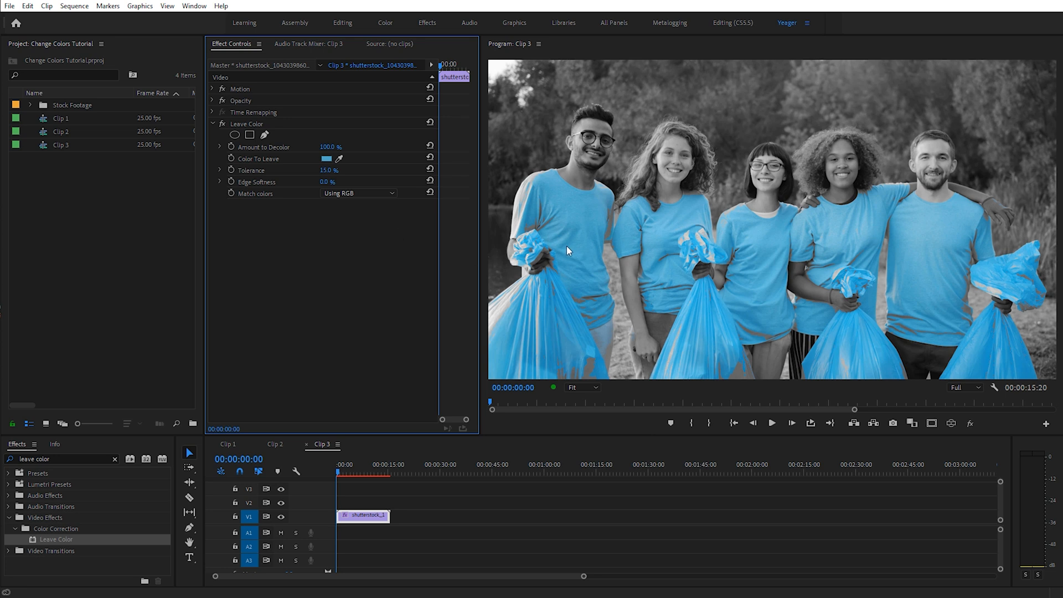
mouse_move(549, 231)
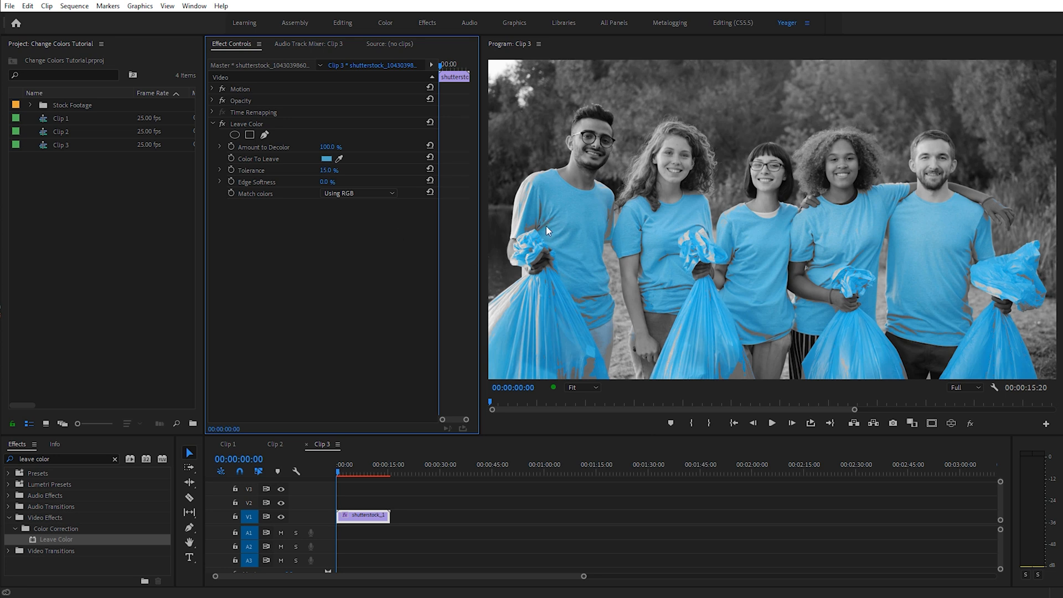
left_click(582, 387)
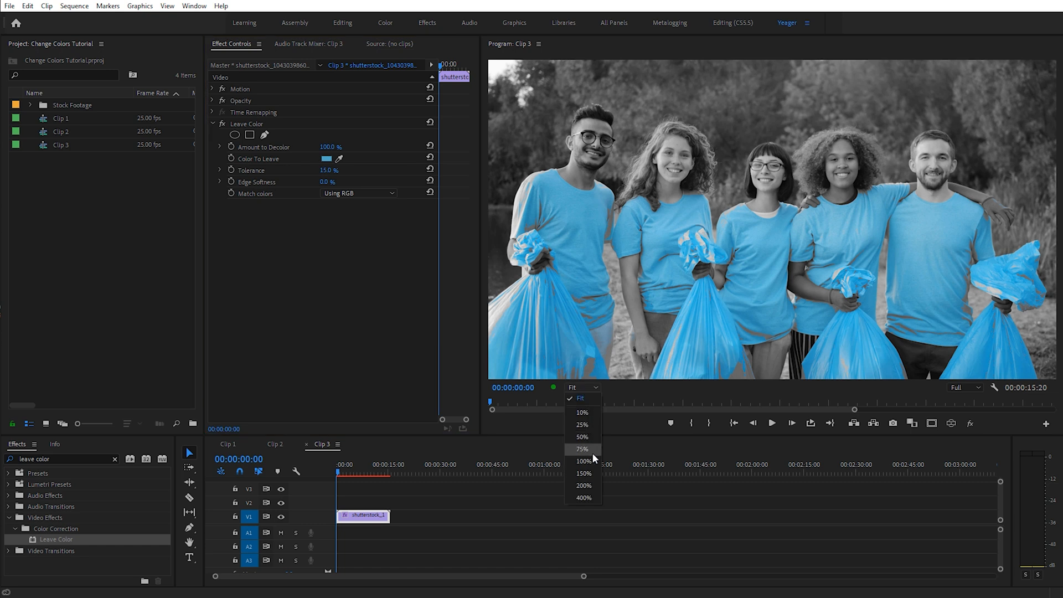
At 100% preview zoom, set Leave Color Tolerance to 1% and Edge Softness to 13%.
left_click(582, 460)
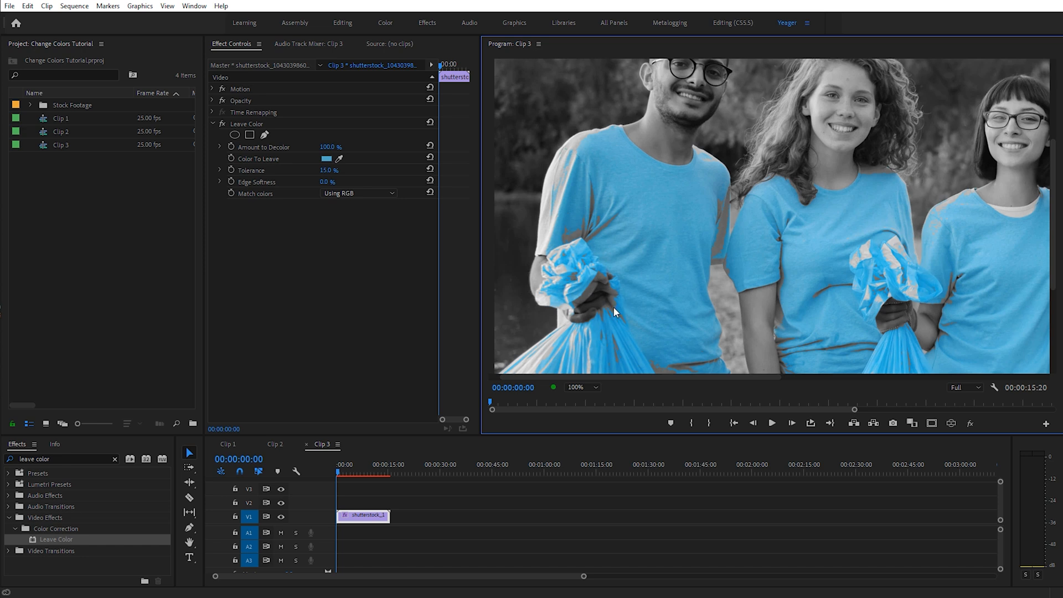
mouse_move(613, 310)
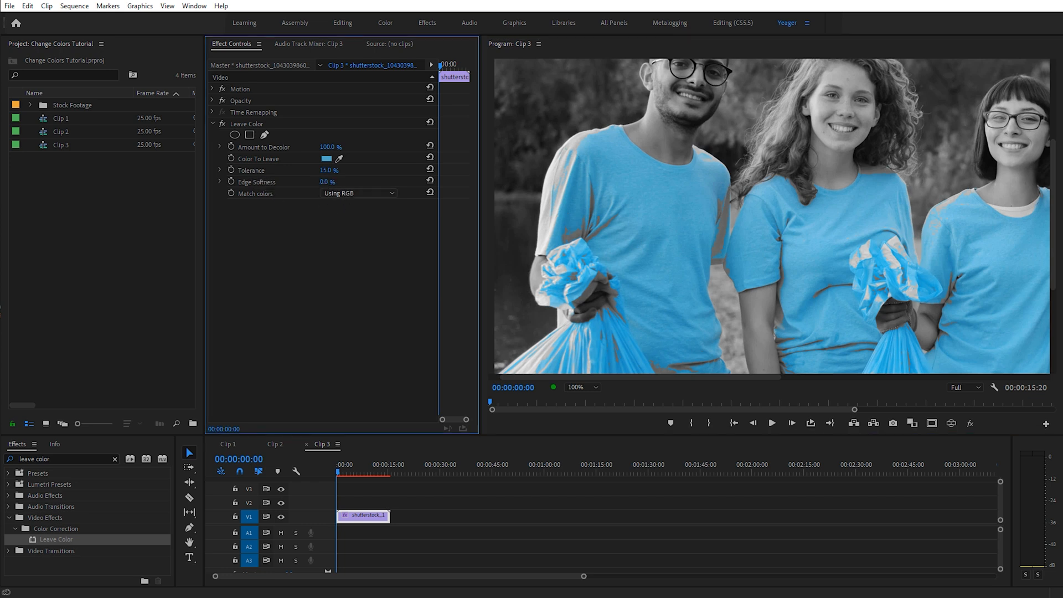
left_click_drag(328, 181, 349, 181)
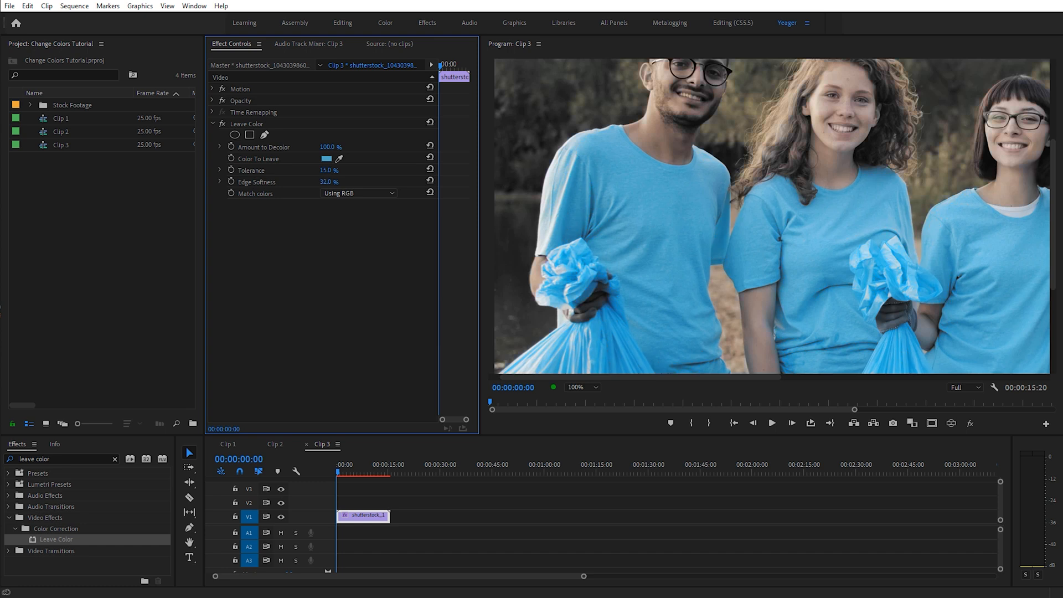
left_click_drag(325, 180, 338, 181)
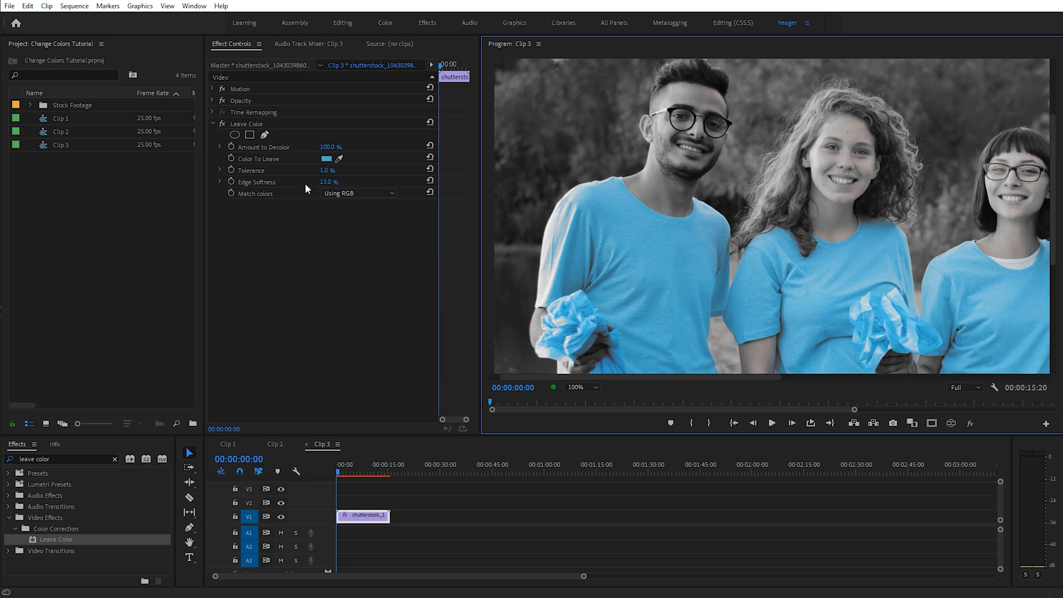
left_click(579, 388)
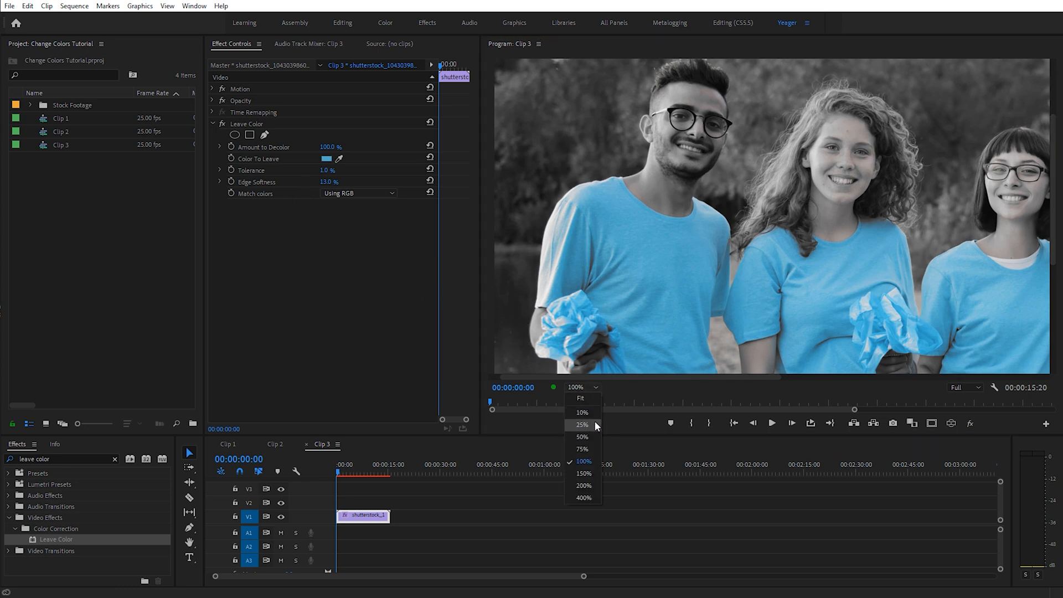
Fit the preview to frame and raise Leave Color Edge Softness to 15%.
left_click(580, 398)
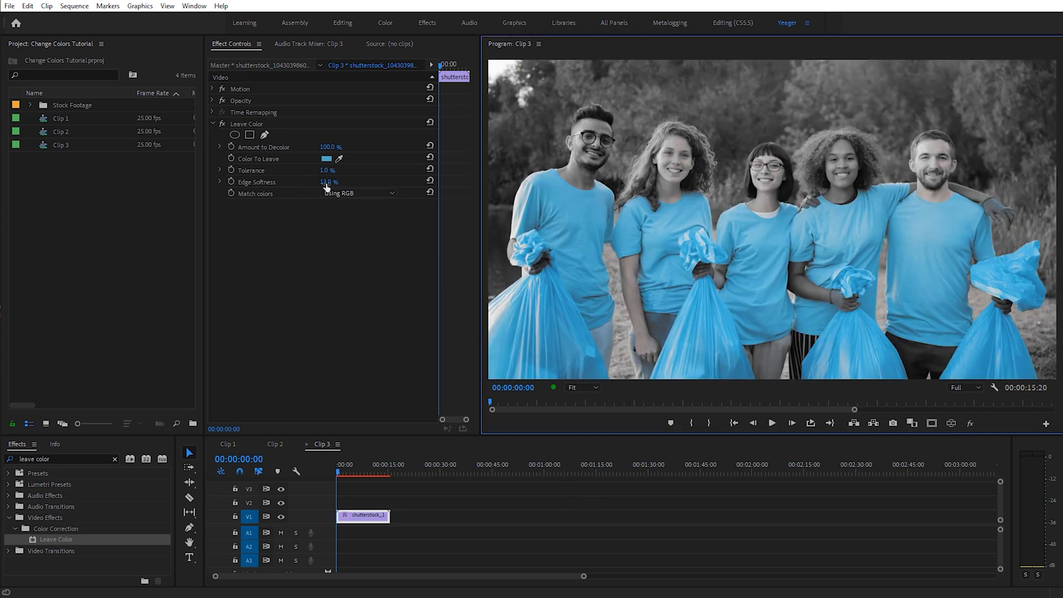
left_click_drag(329, 181, 322, 181)
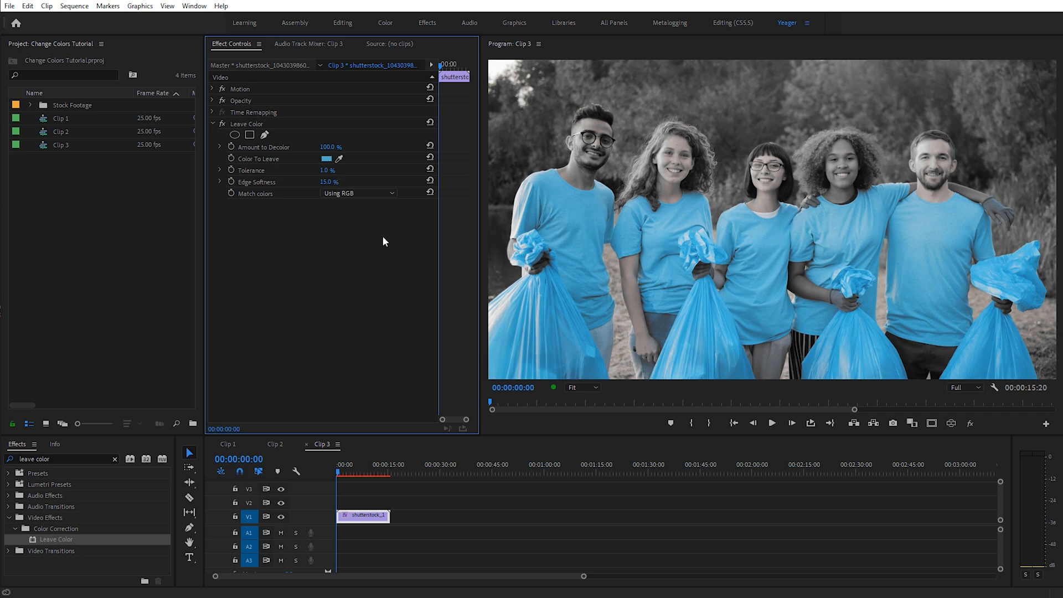
mouse_move(518, 221)
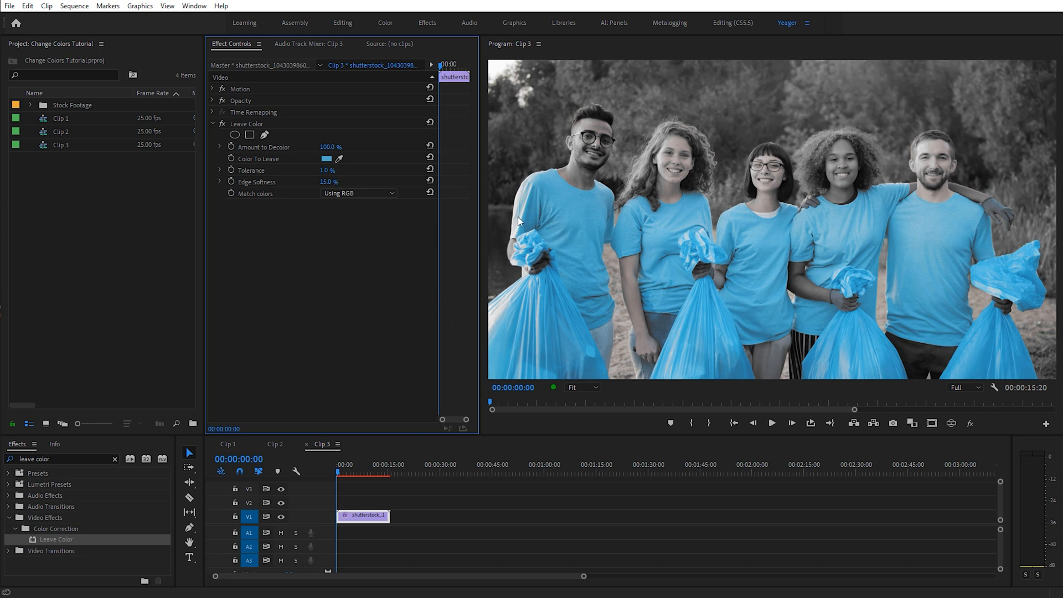
mouse_move(340, 222)
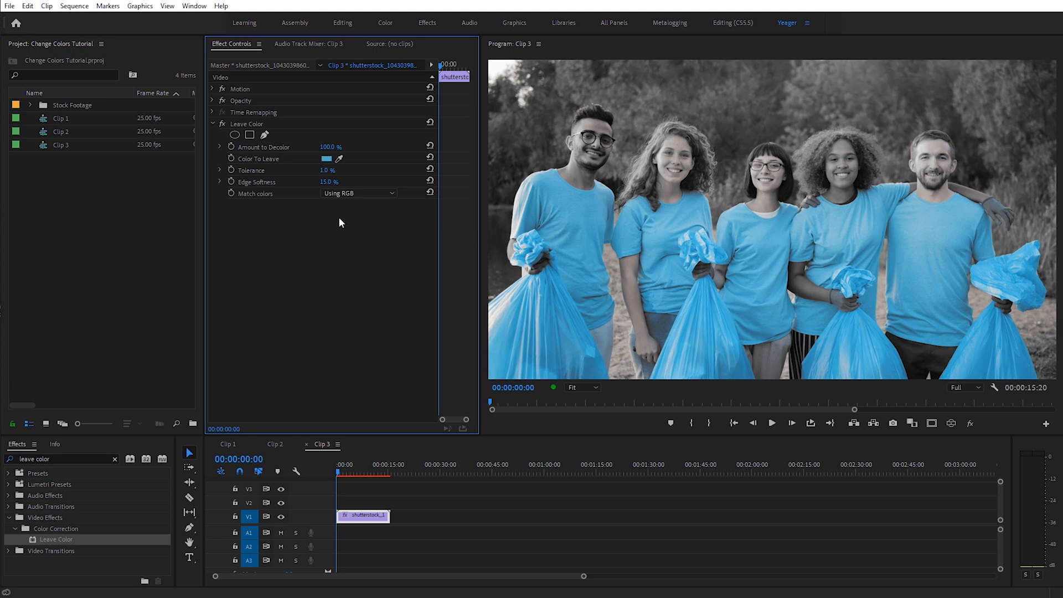
mouse_move(370, 246)
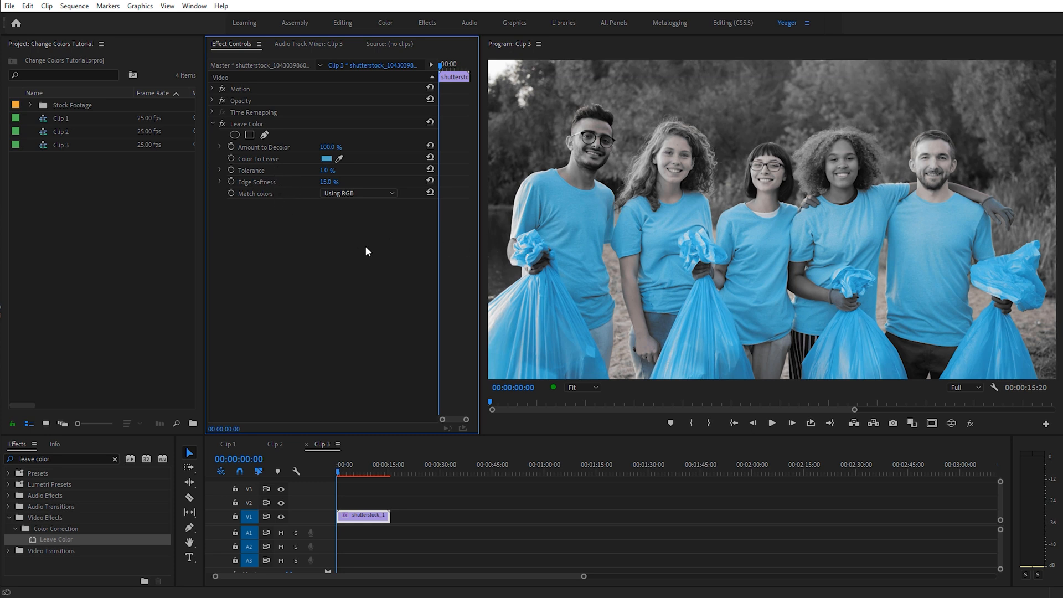
Search Effects for 'lum color' and reach the Lumetri Hue Saturation Curves on Clip 3.
triple_click(61, 459)
type("lum")
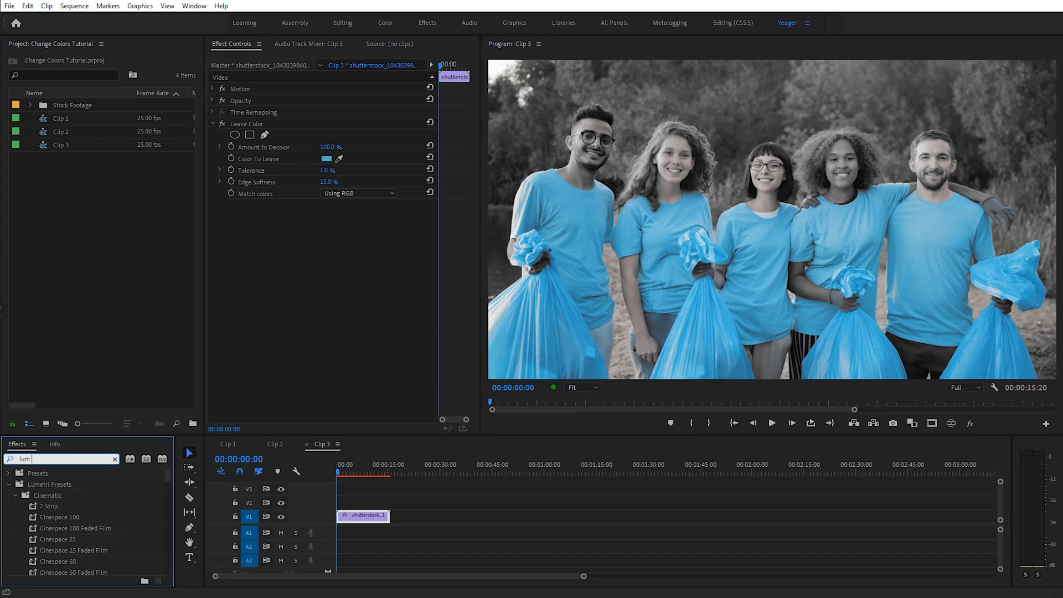
type("color")
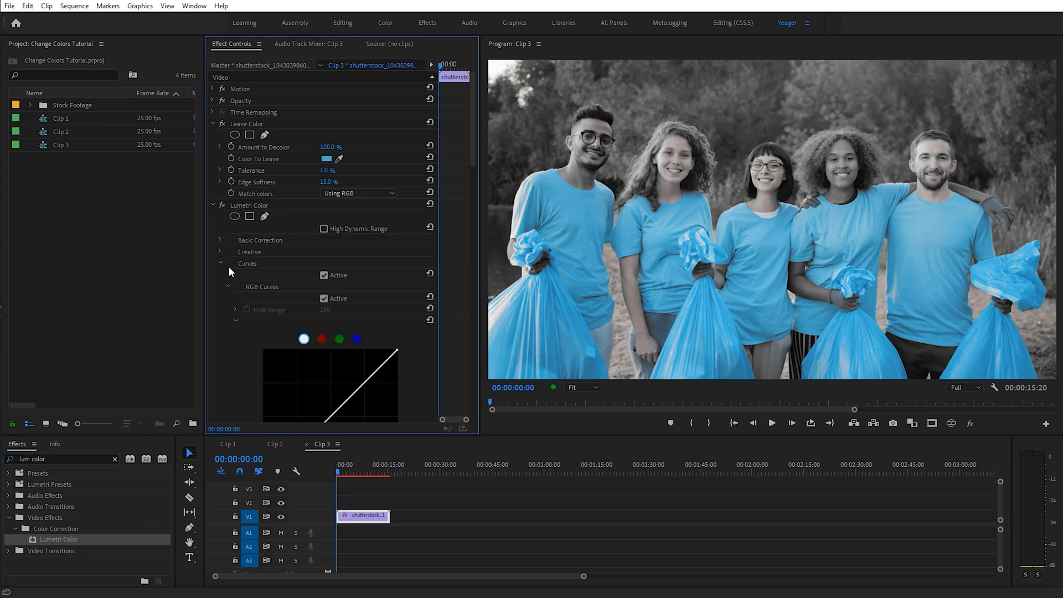
scroll("down", 3)
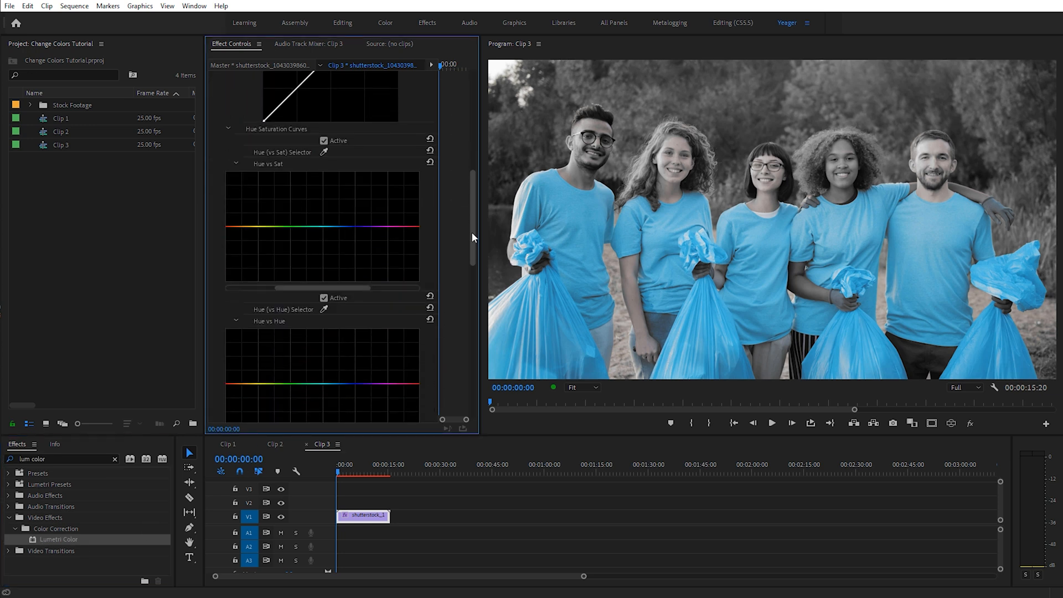
scroll("down", 3)
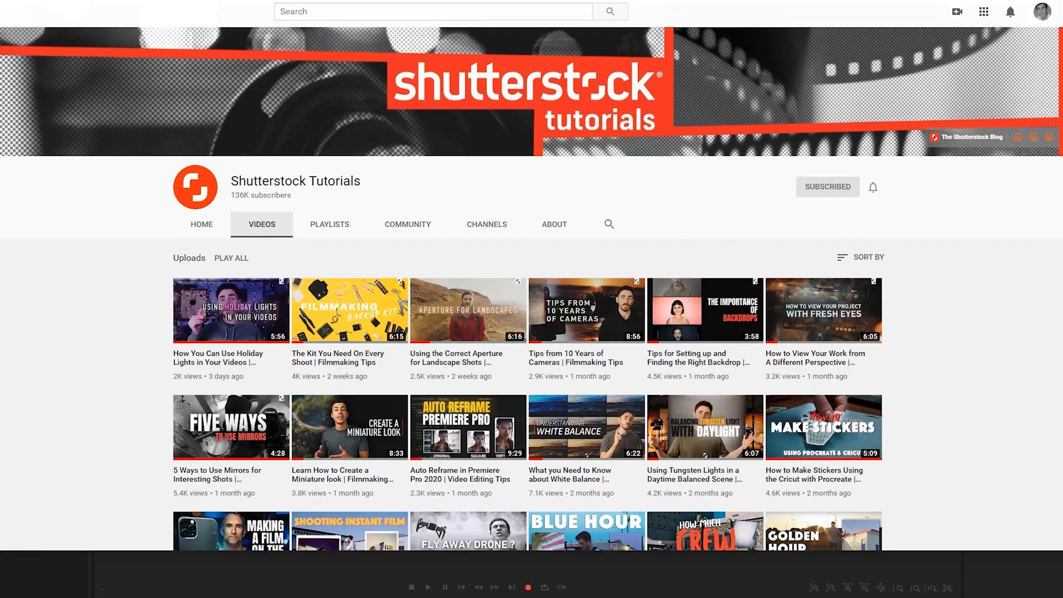
Scroll further down the Shutterstock Tutorials channel's uploads grid.
scroll("down", 3)
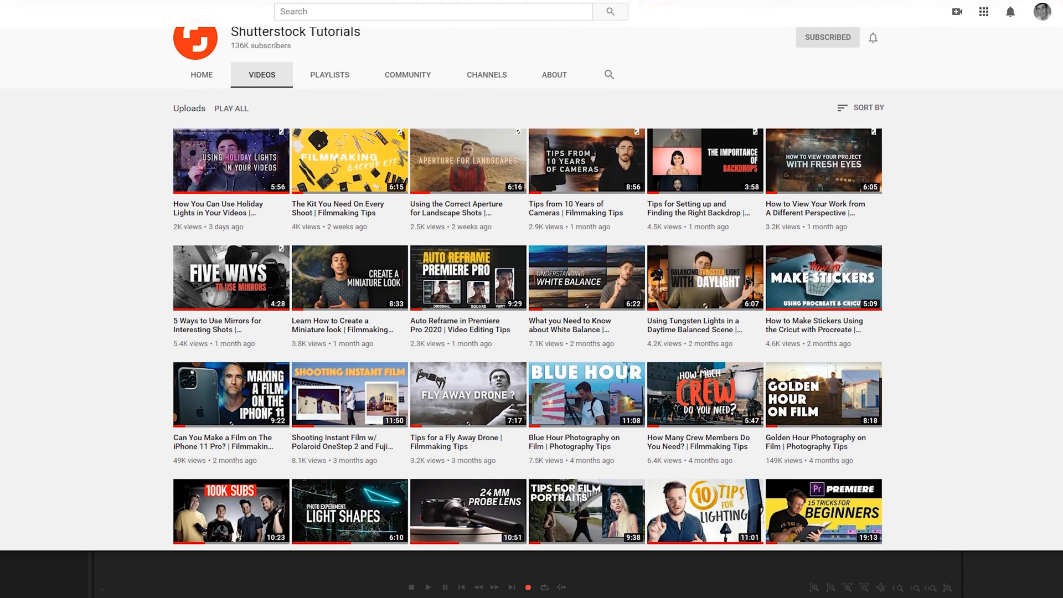